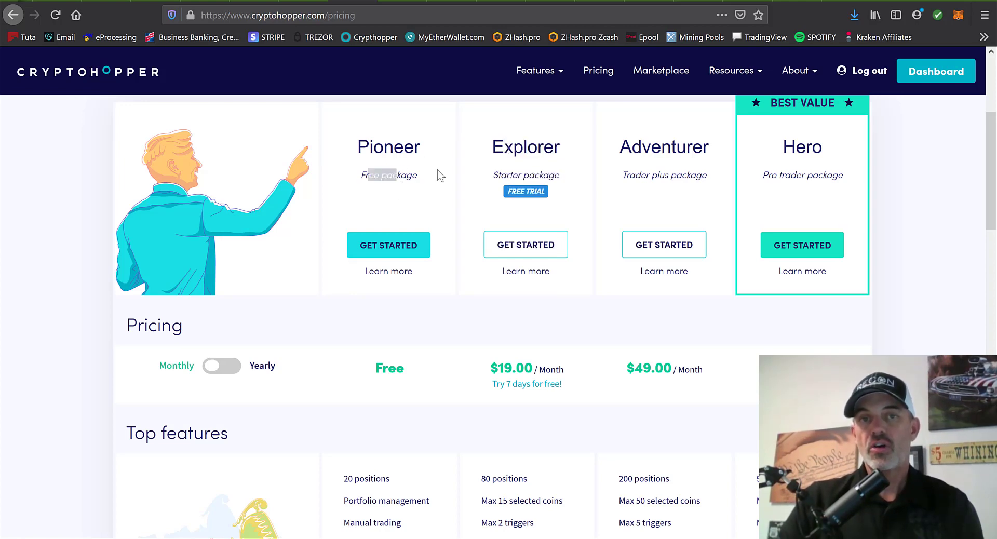
mouse_move(476, 149)
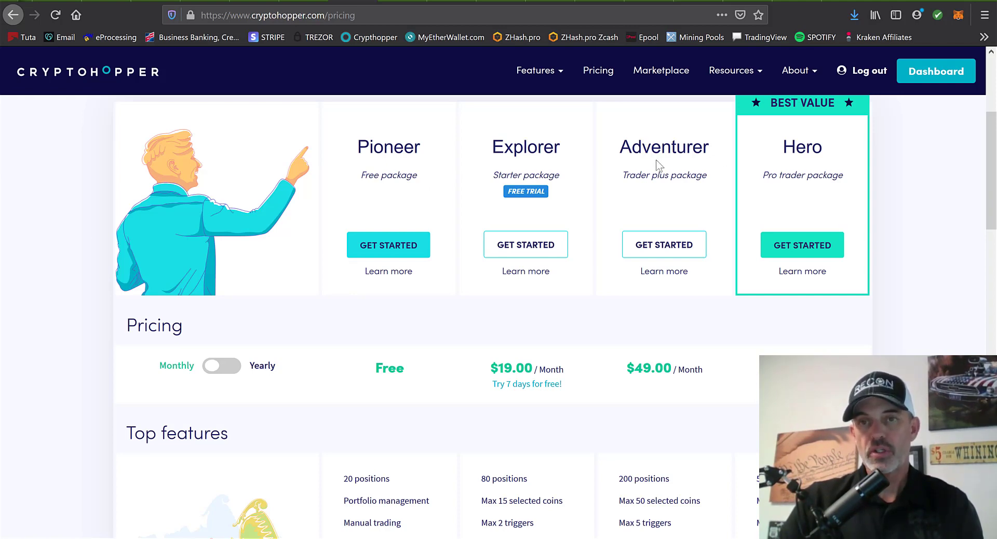
mouse_move(785, 145)
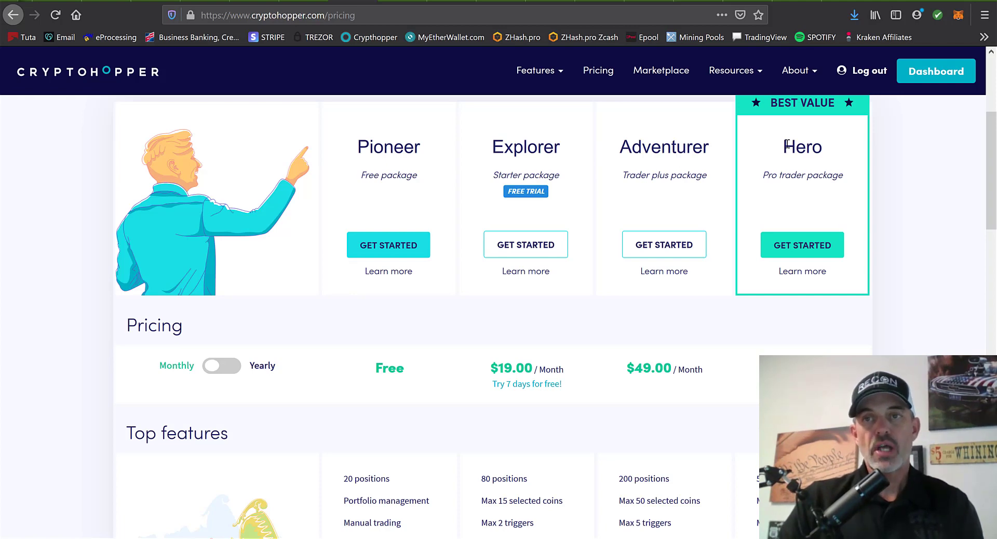
mouse_move(718, 158)
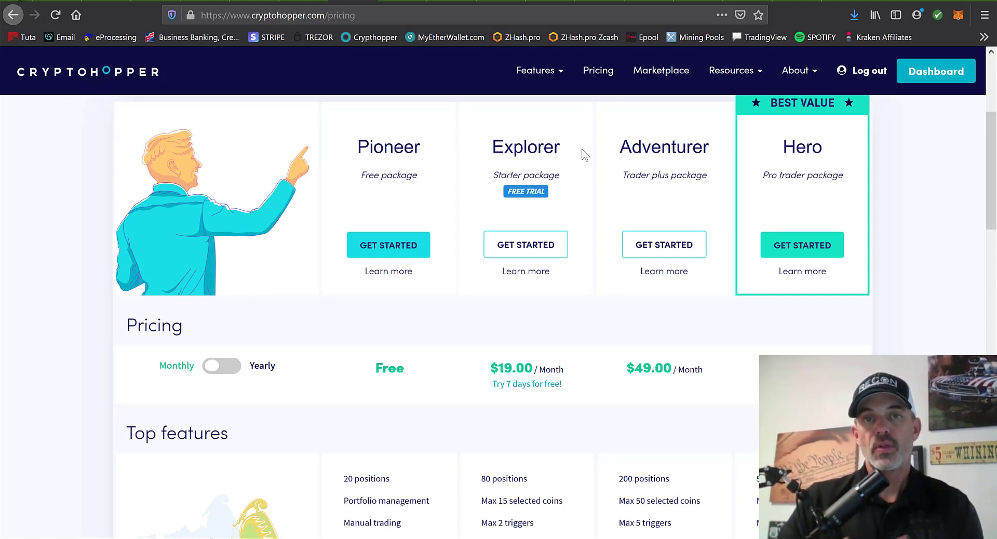
mouse_move(572, 151)
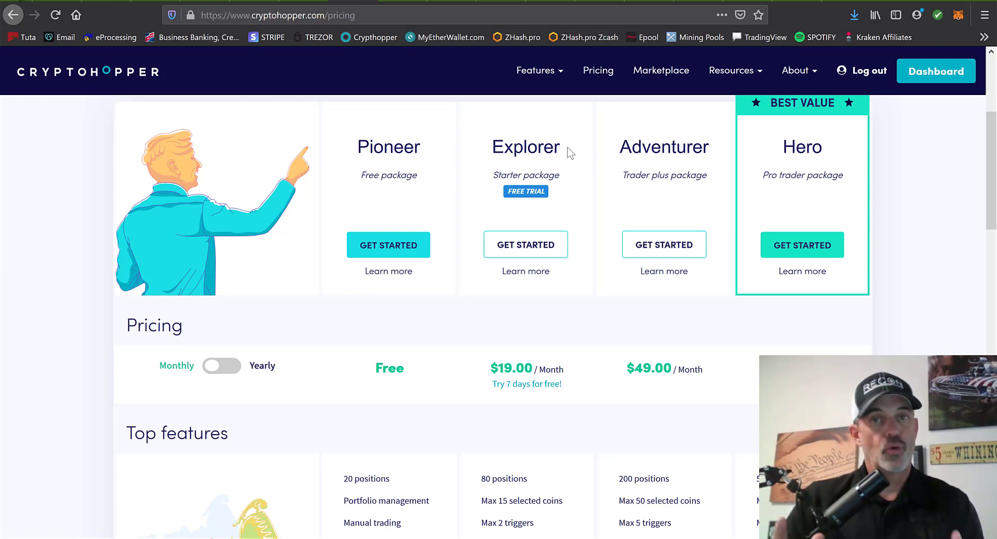
Navigate from the dashboard to Baseconfig and show the Buying strategy settings.
click(935, 70)
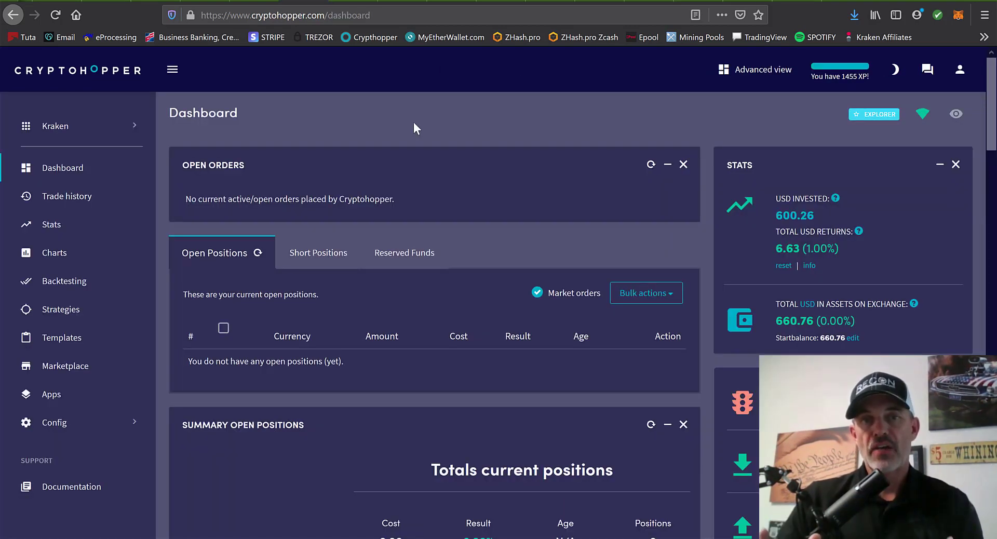
mouse_move(77, 402)
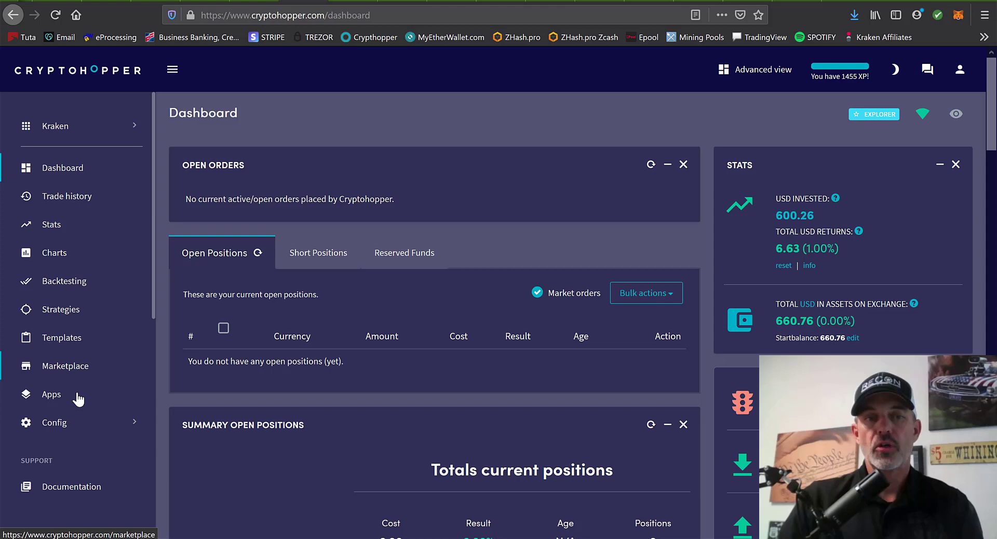
click(54, 423)
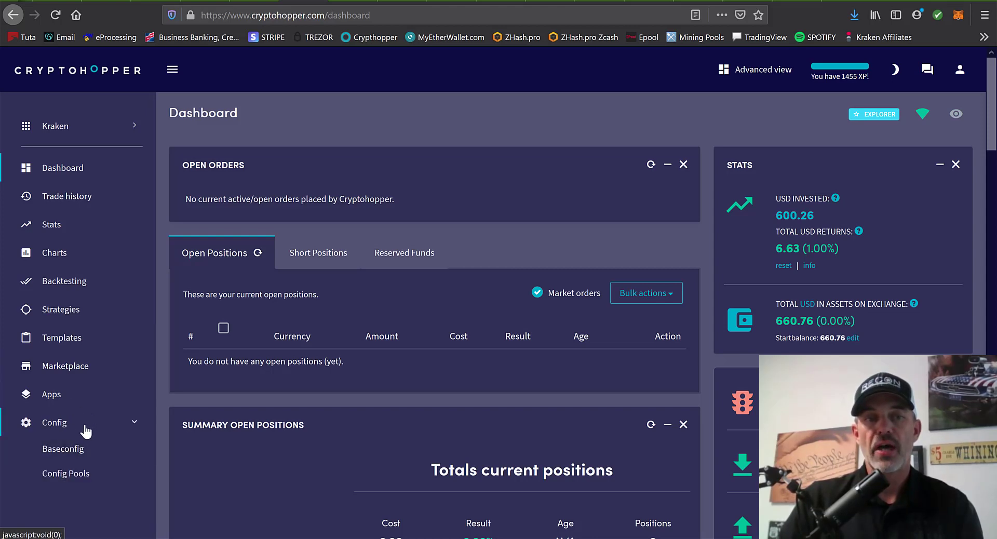
mouse_move(70, 451)
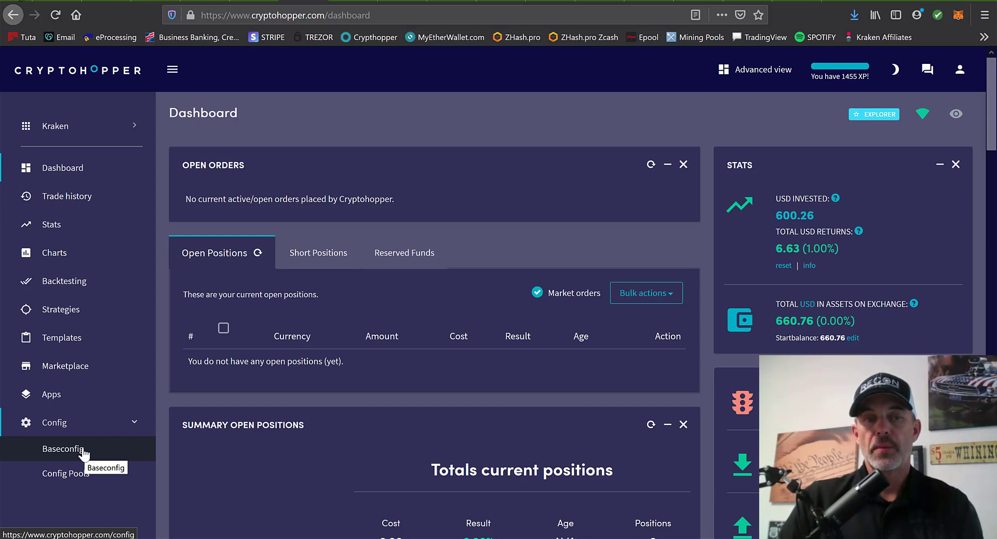
click(65, 449)
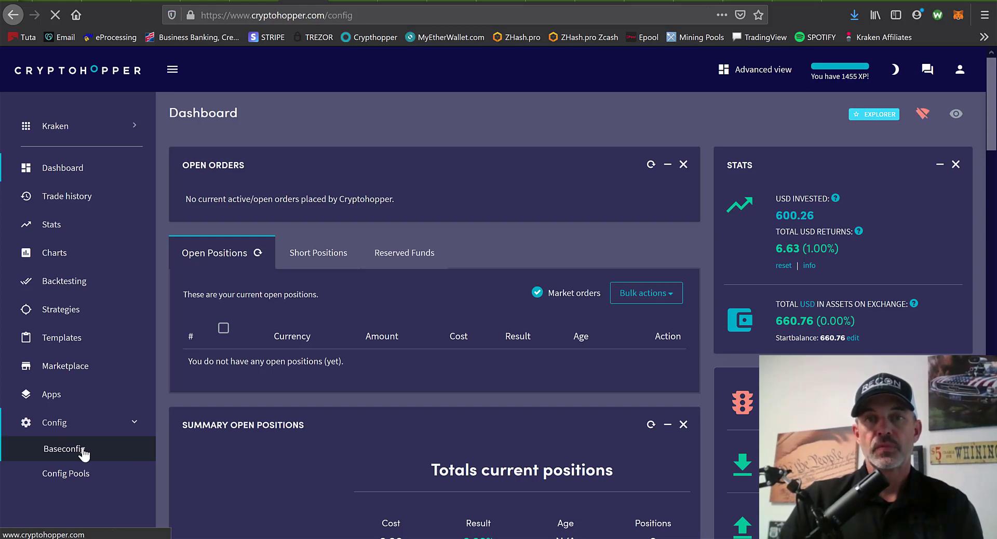
click(63, 449)
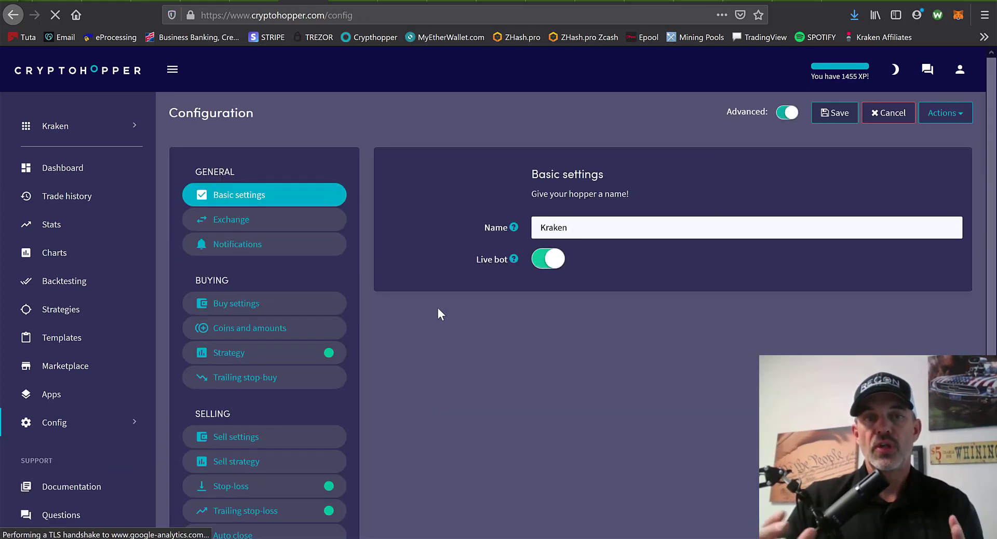
click(229, 352)
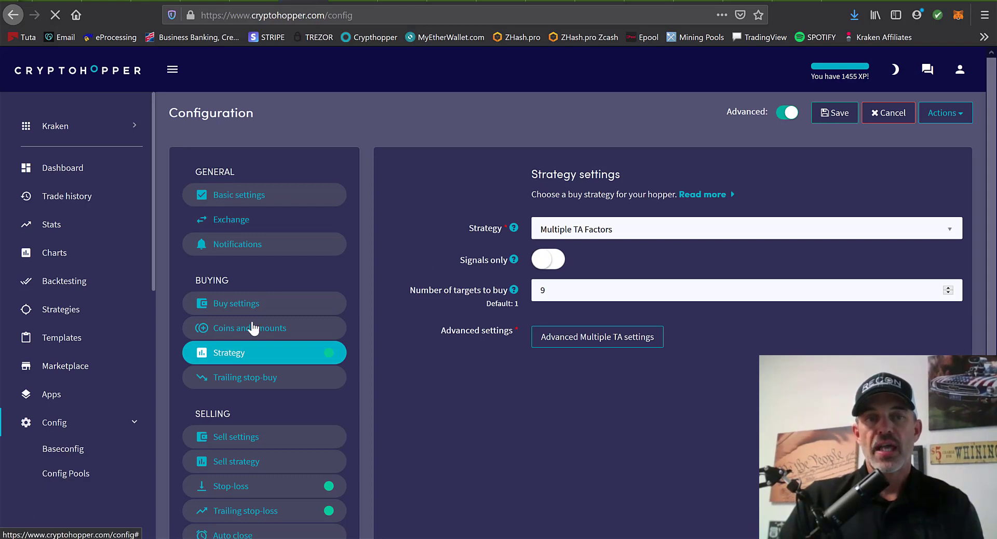
mouse_move(598, 259)
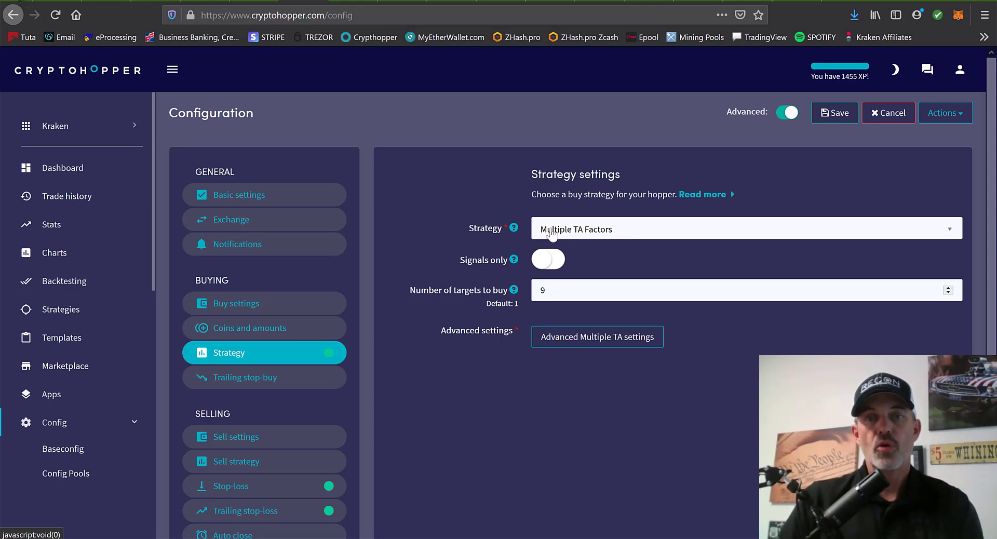
mouse_move(598, 233)
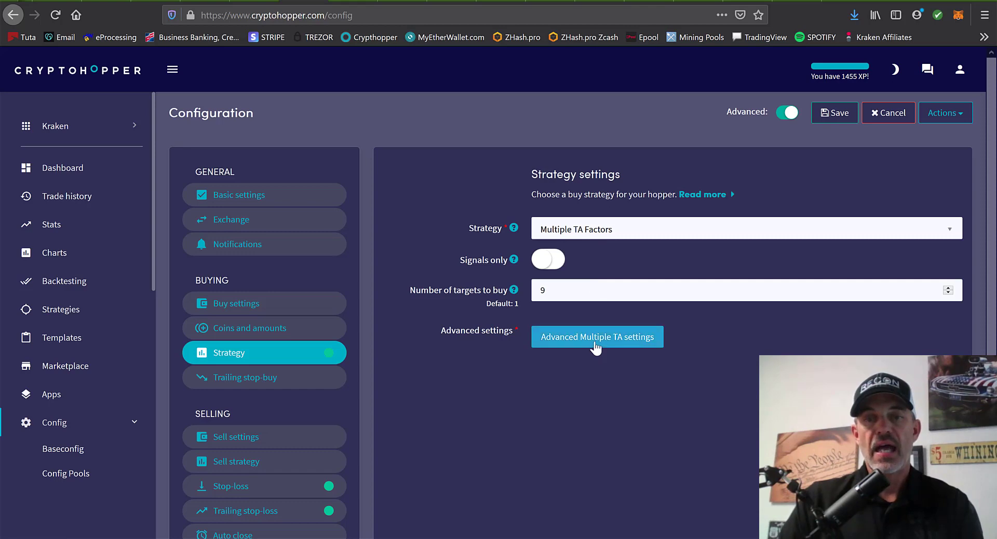
click(597, 337)
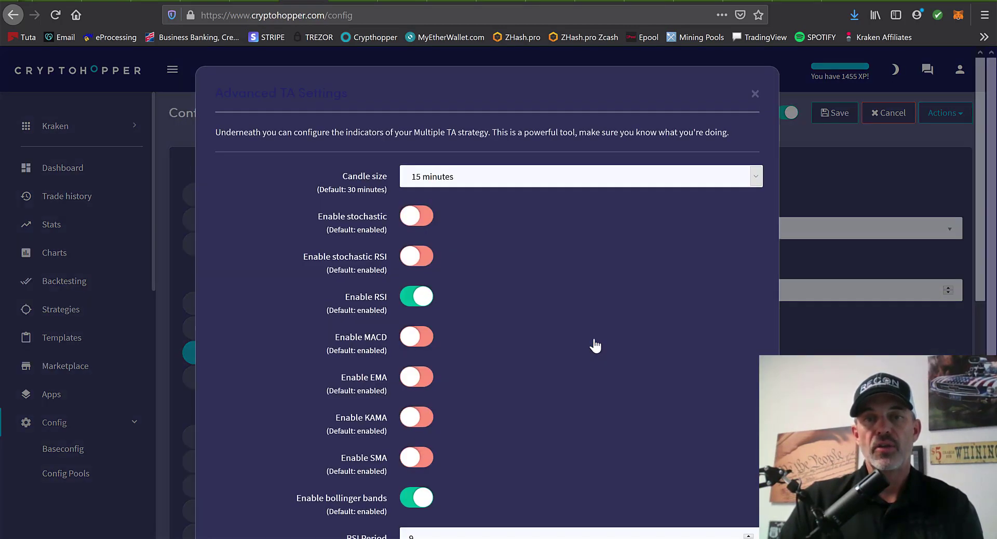
scroll(down, 3)
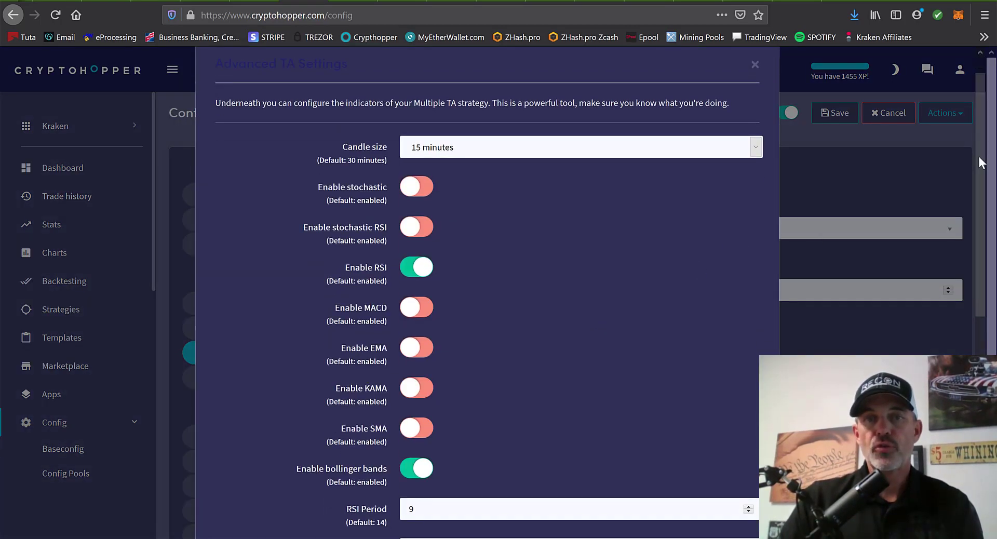
scroll(down, 3)
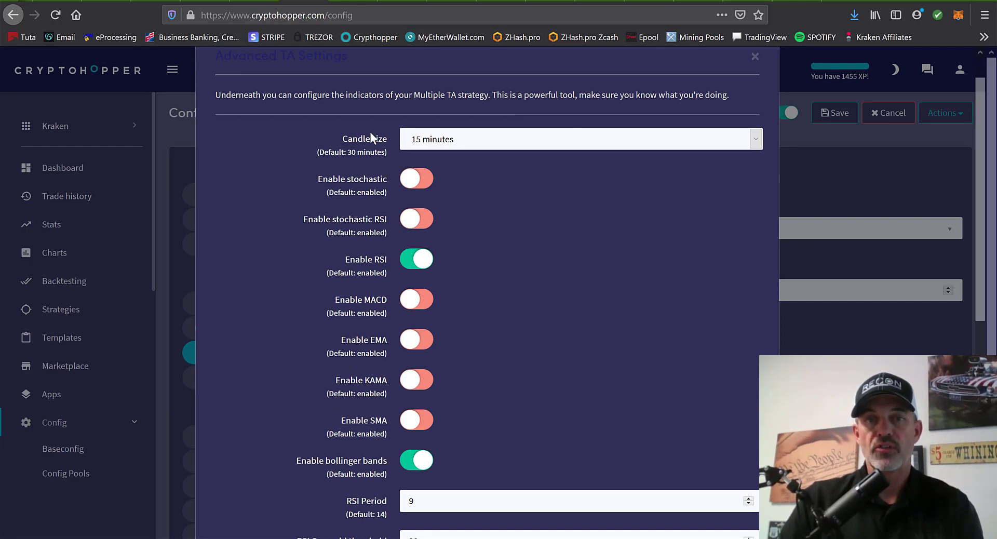
mouse_move(463, 144)
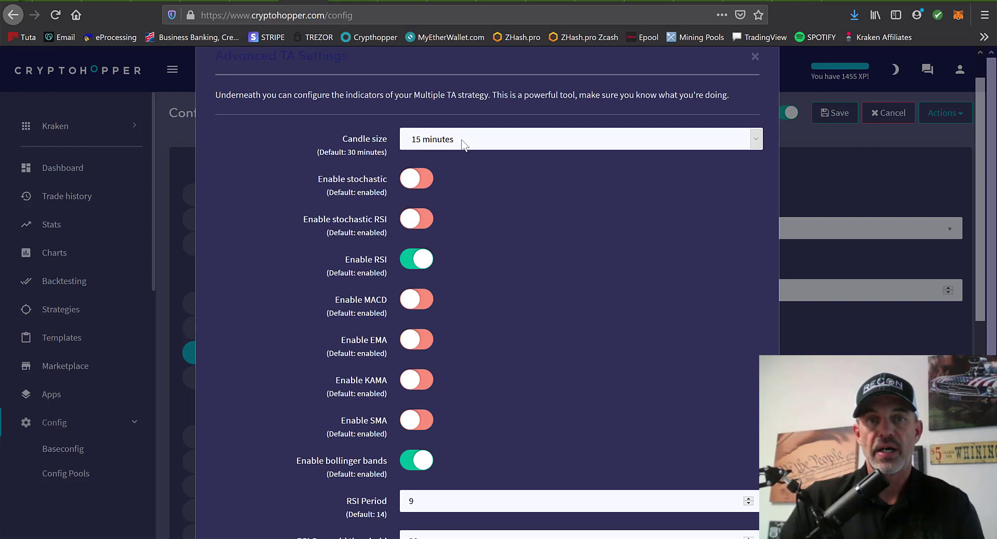
mouse_move(425, 261)
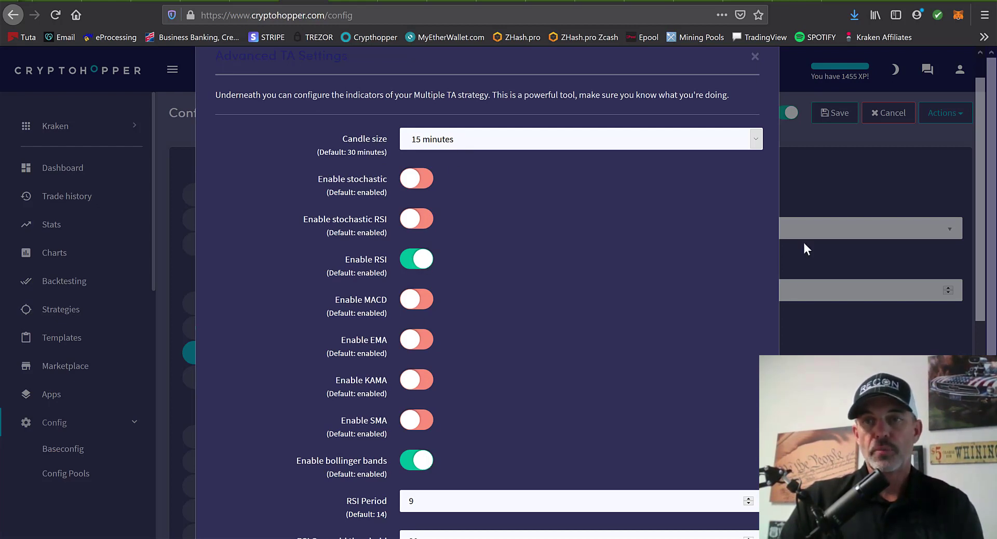
scroll(down, 3)
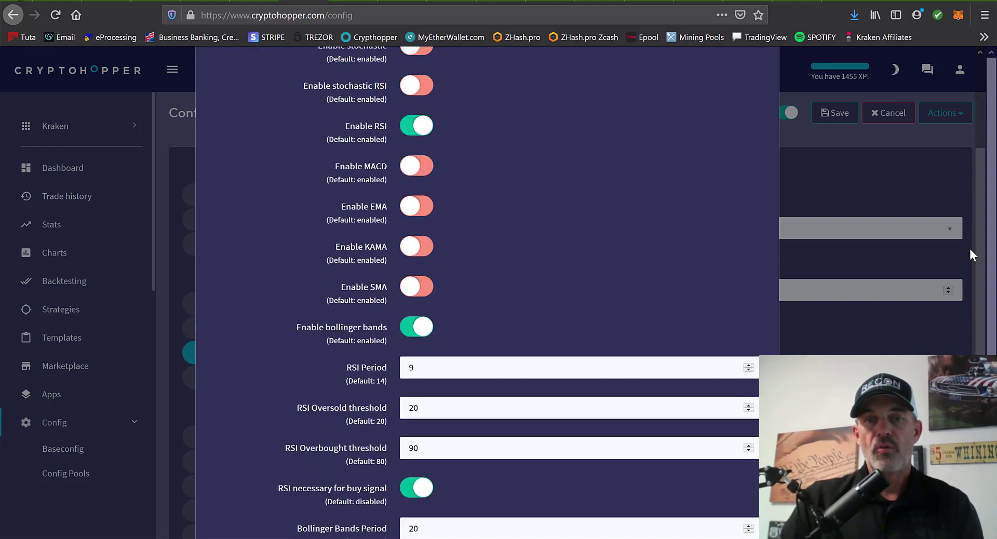
scroll(down, 3)
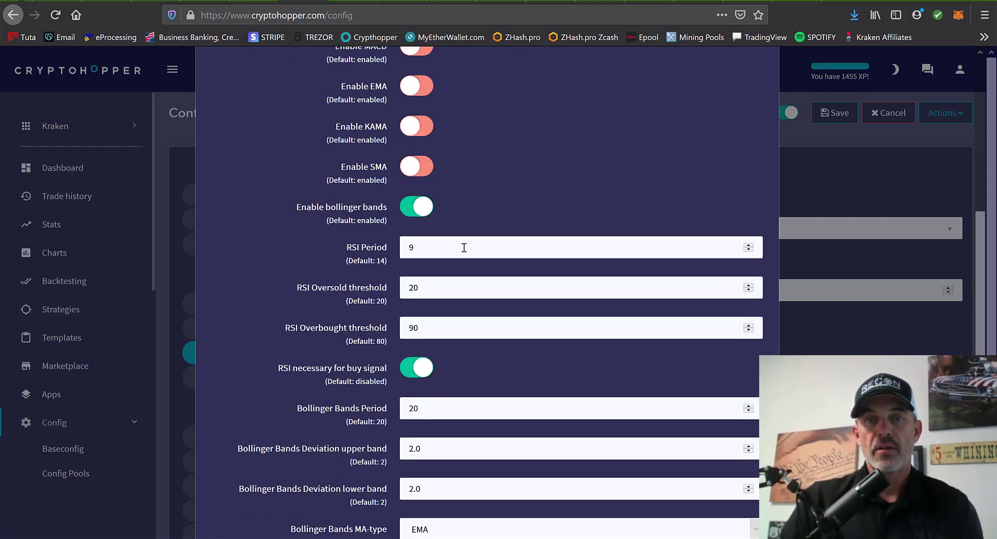
mouse_move(438, 287)
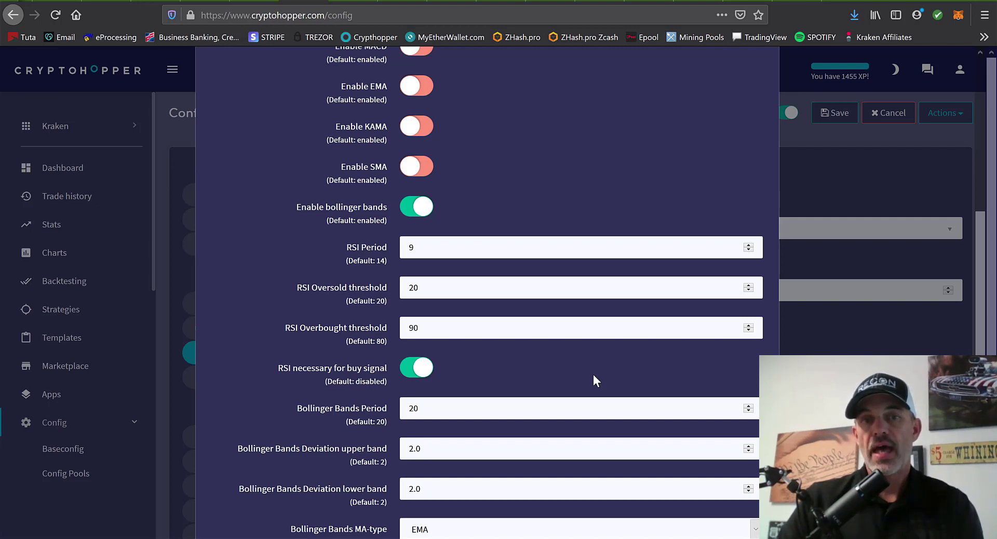
mouse_move(582, 359)
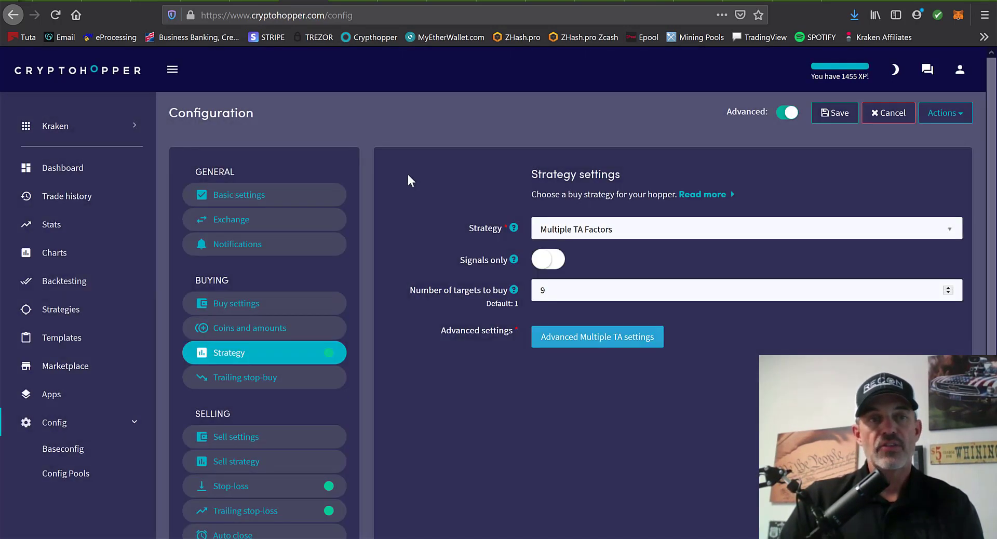
mouse_move(57, 315)
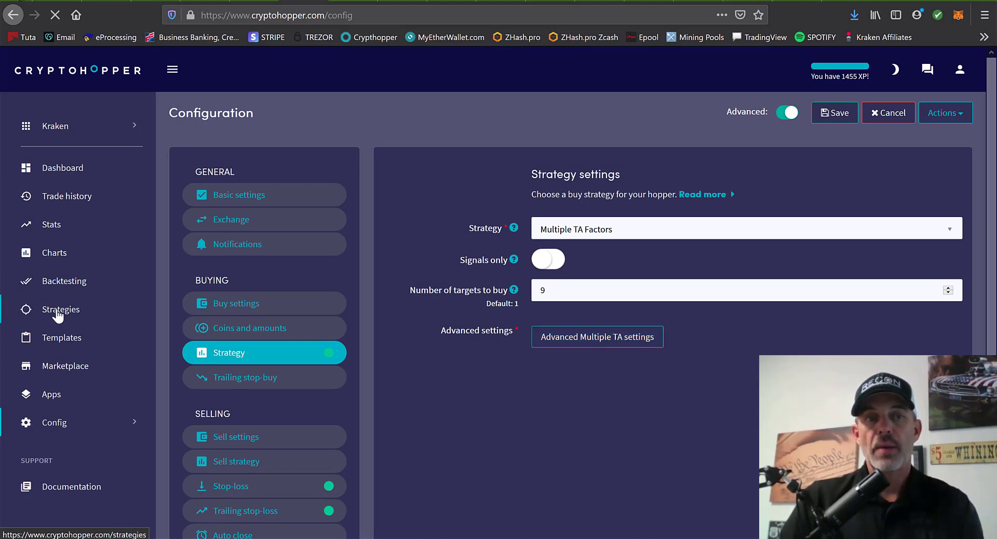
Go to the My Strategies page listing ADX RSIX, RSI BB X and RSI Soldiers.
click(60, 309)
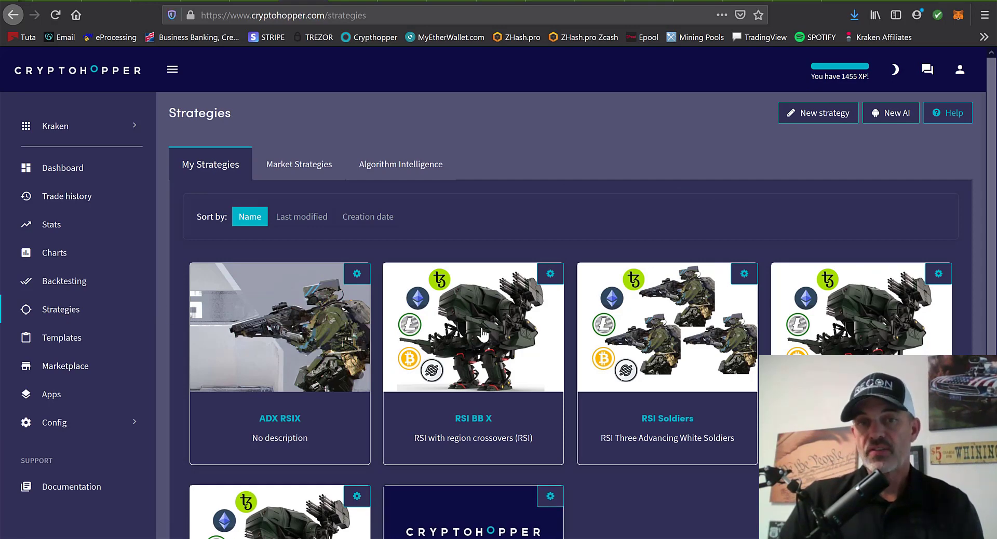
mouse_move(465, 427)
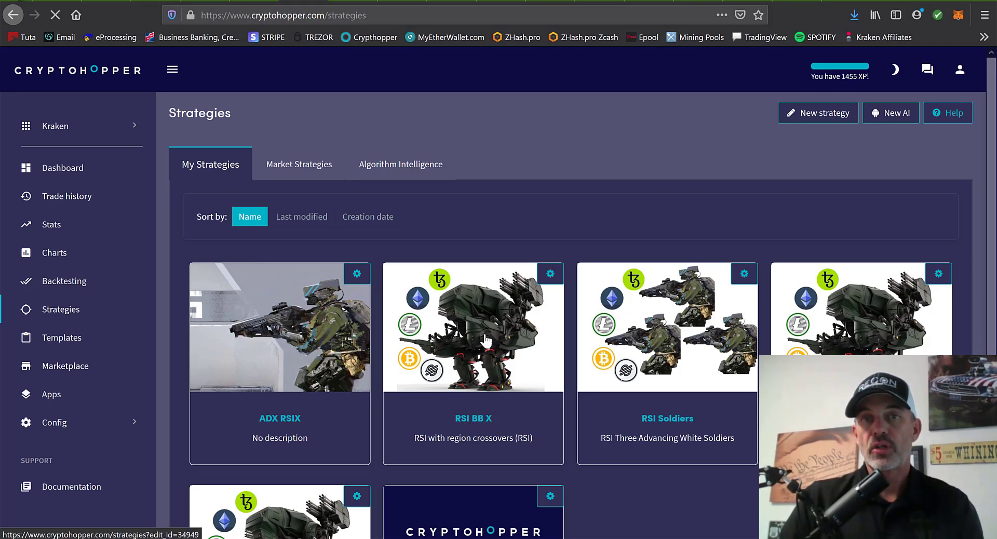
Open the RSI BB X strategy card in the Edit strategy page.
click(486, 340)
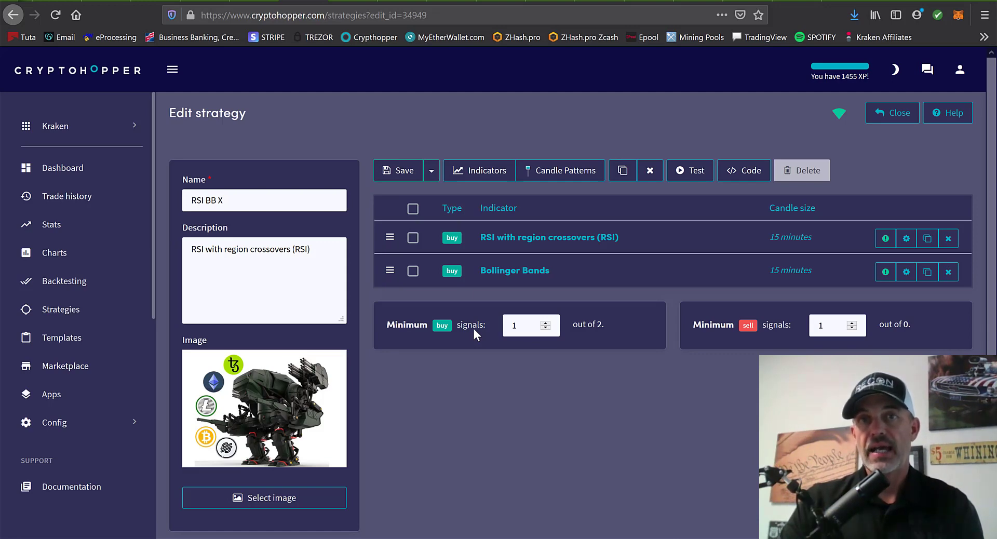
mouse_move(471, 171)
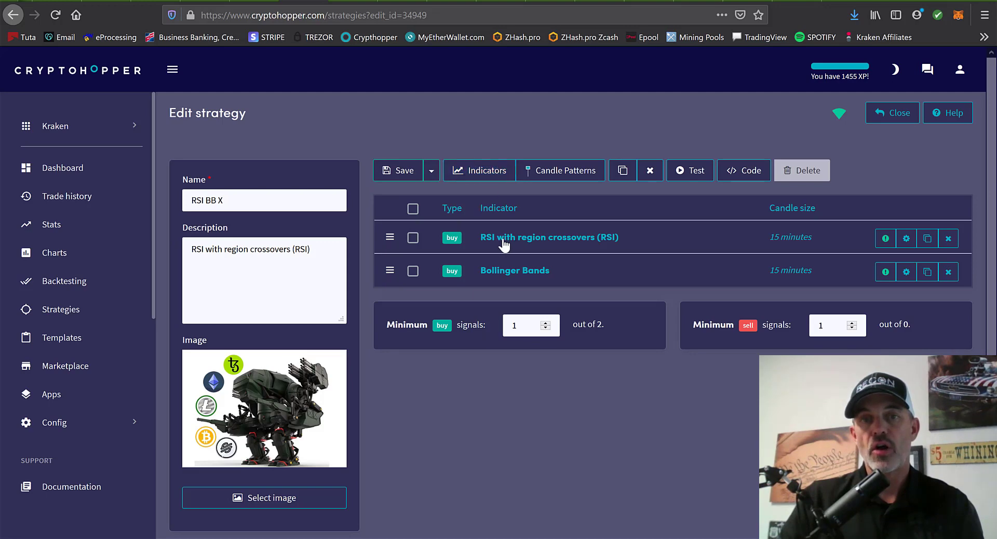
mouse_move(600, 254)
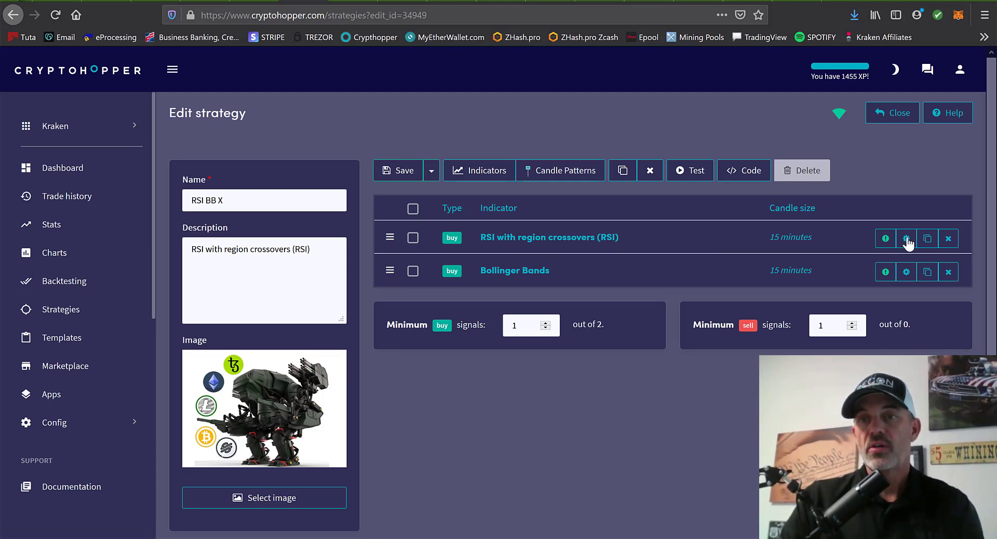
Set the RSI with region crossovers period to 9, keeping oversold threshold 30.
click(905, 238)
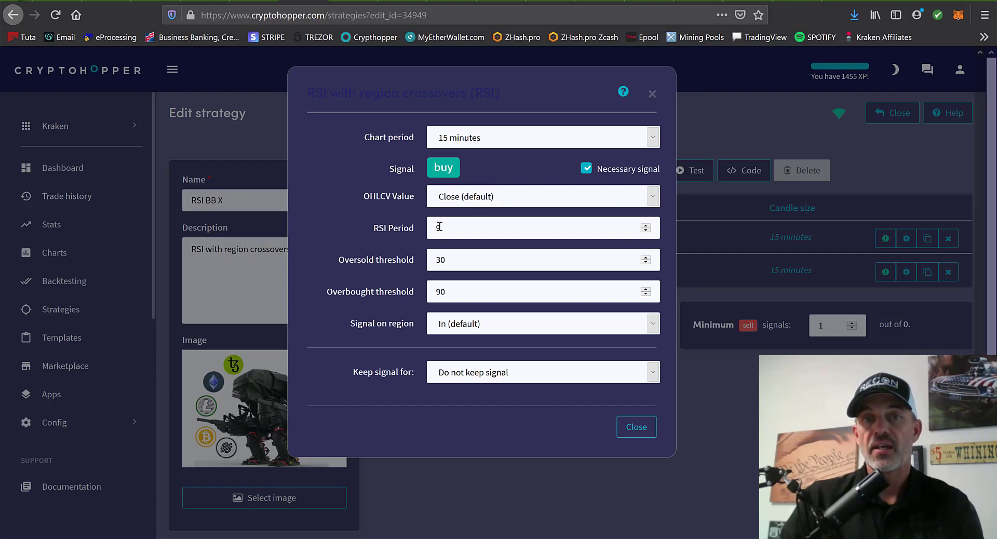
text(9)
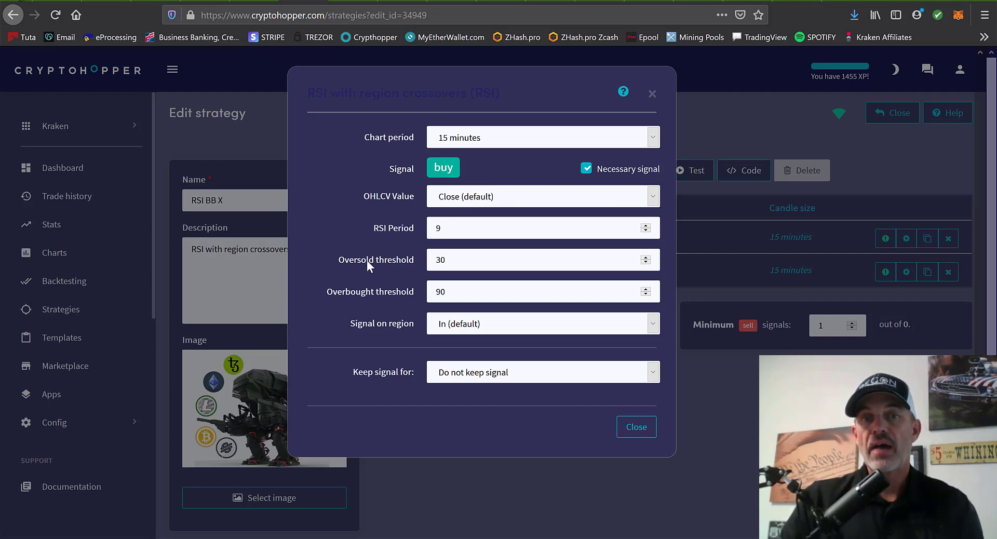
mouse_move(427, 260)
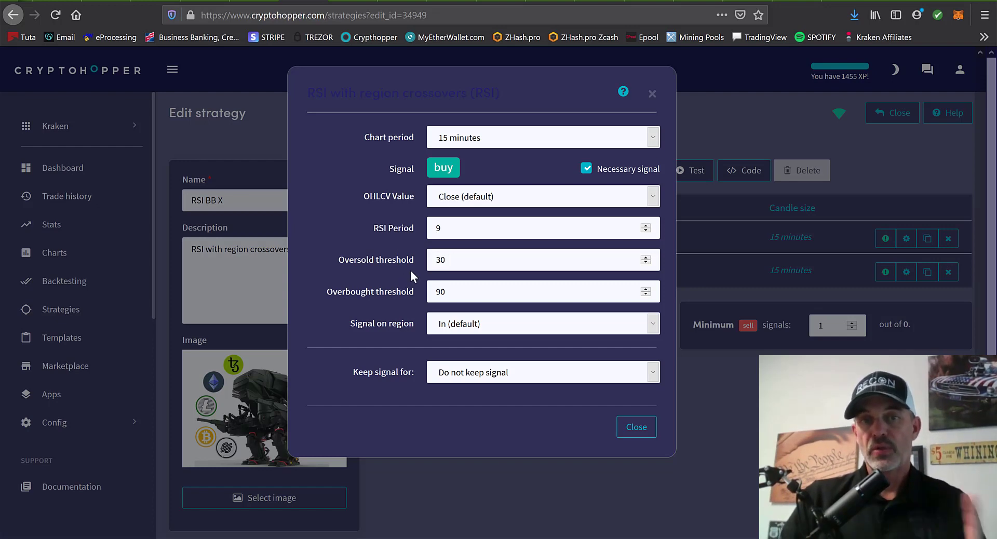
mouse_move(349, 327)
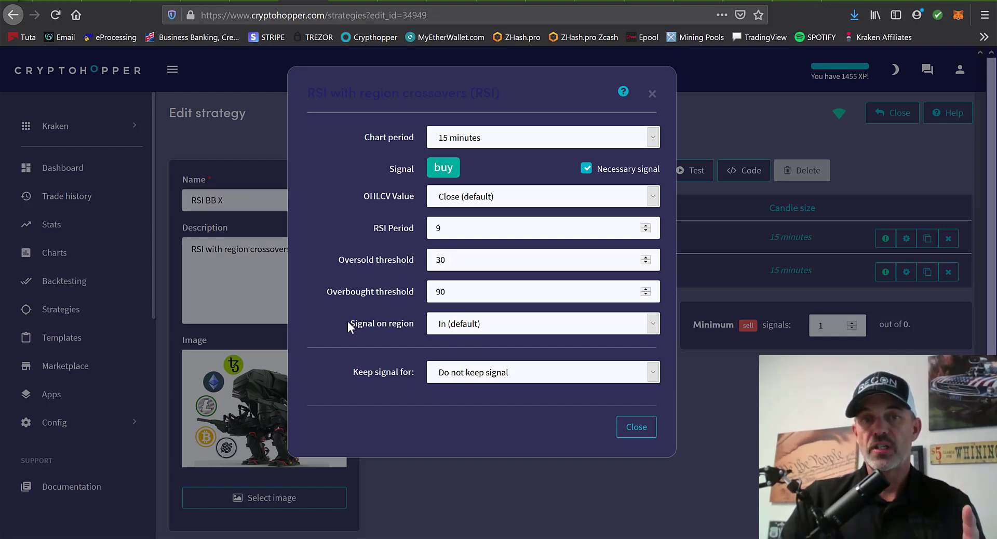
double_click(382, 323)
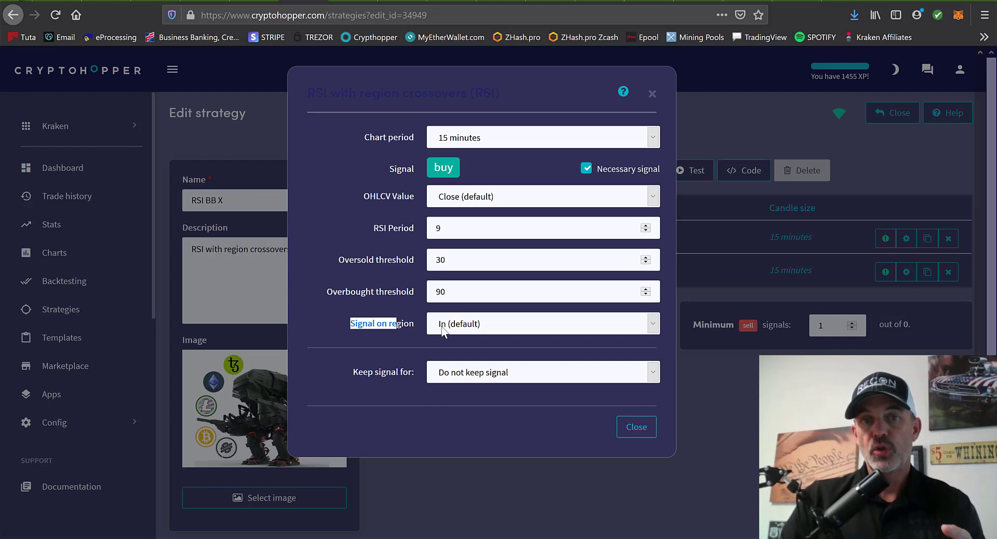
mouse_move(436, 312)
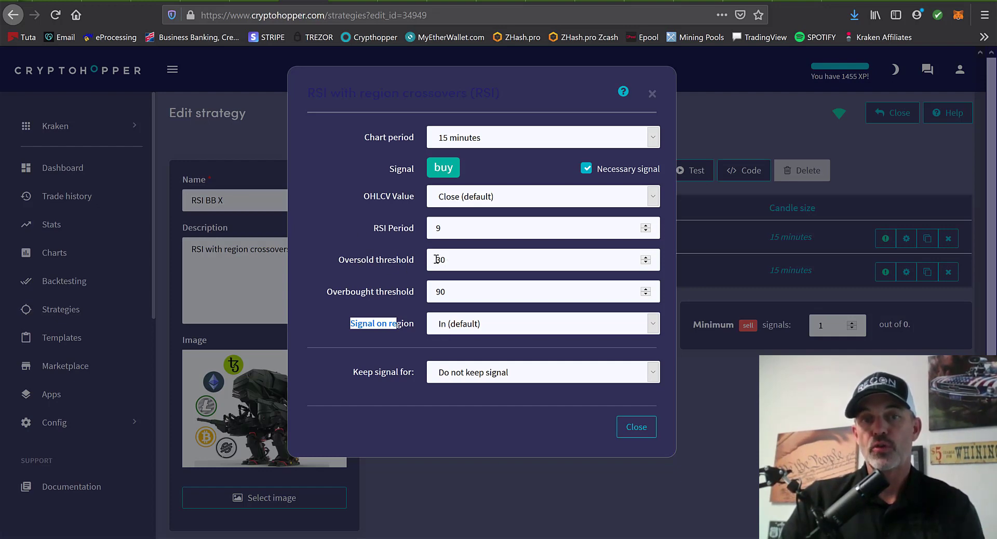
double_click(439, 260)
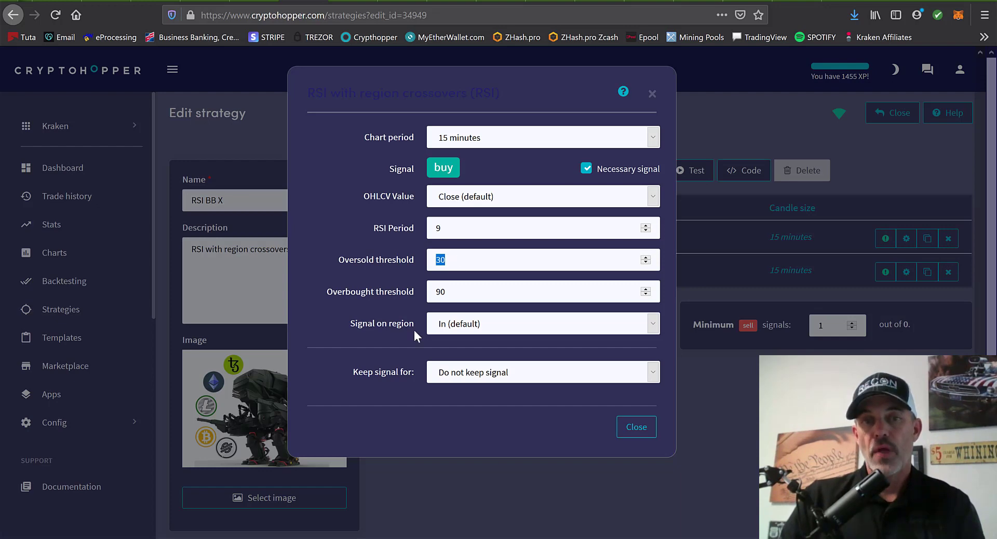
mouse_move(376, 332)
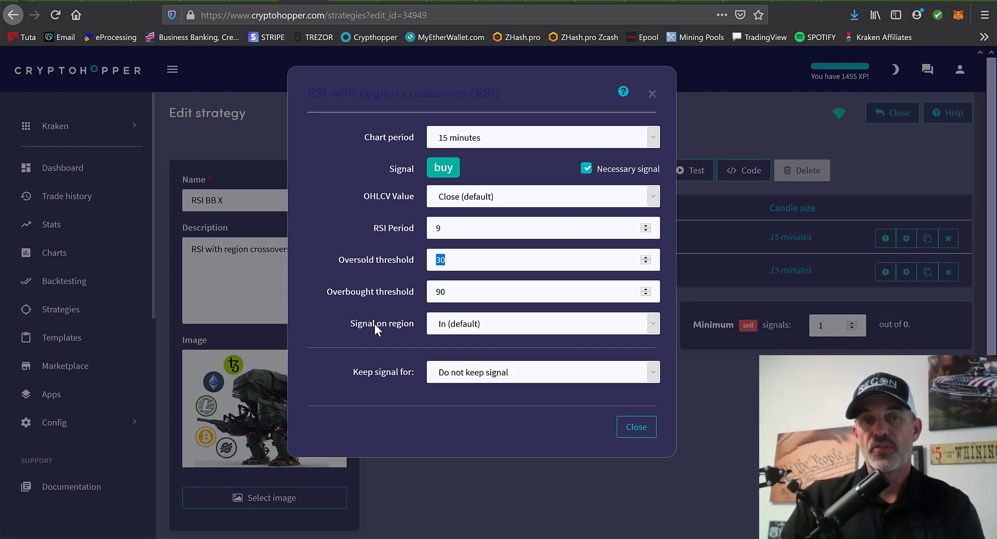
mouse_move(409, 335)
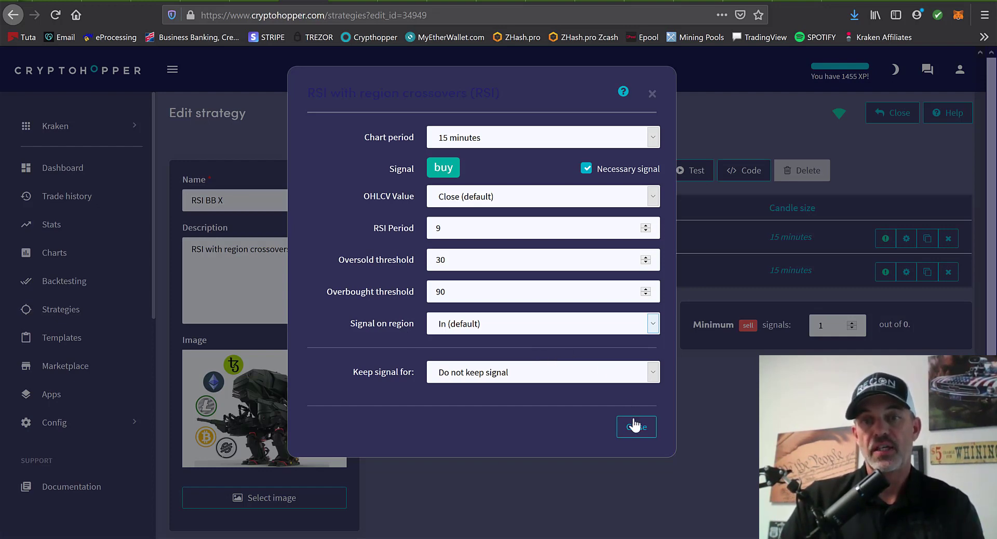
click(635, 427)
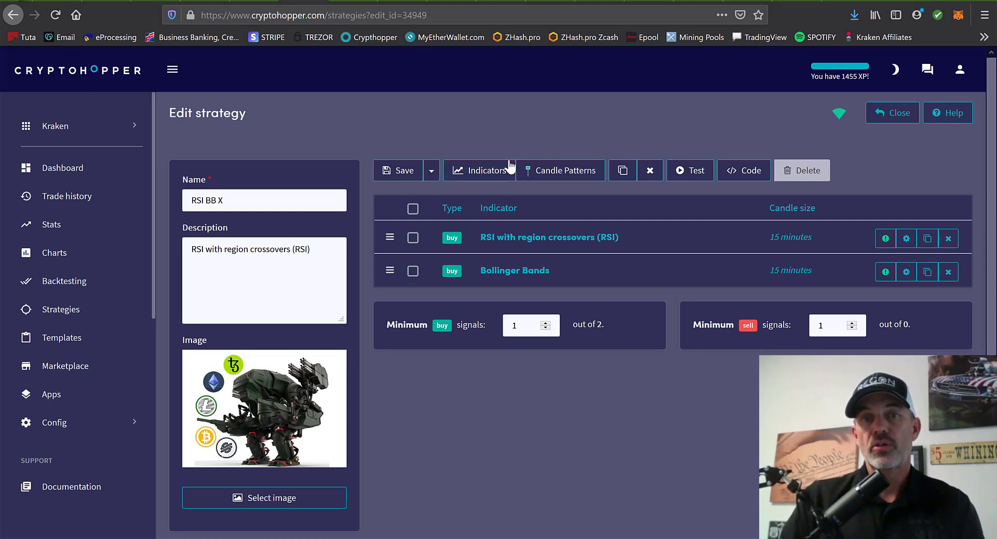
mouse_move(550, 198)
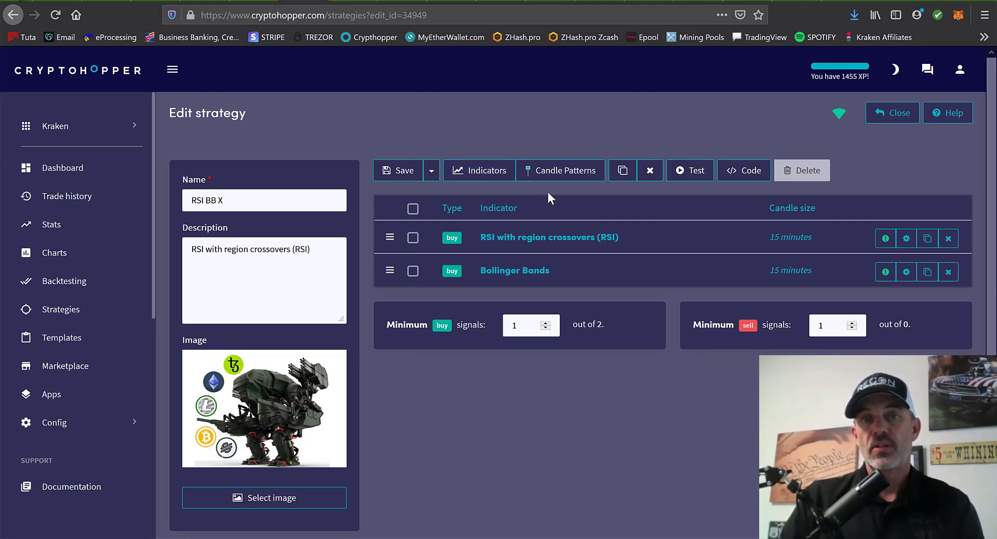
Preview the available Indicators and Candle Patterns lists without adding anything.
click(480, 171)
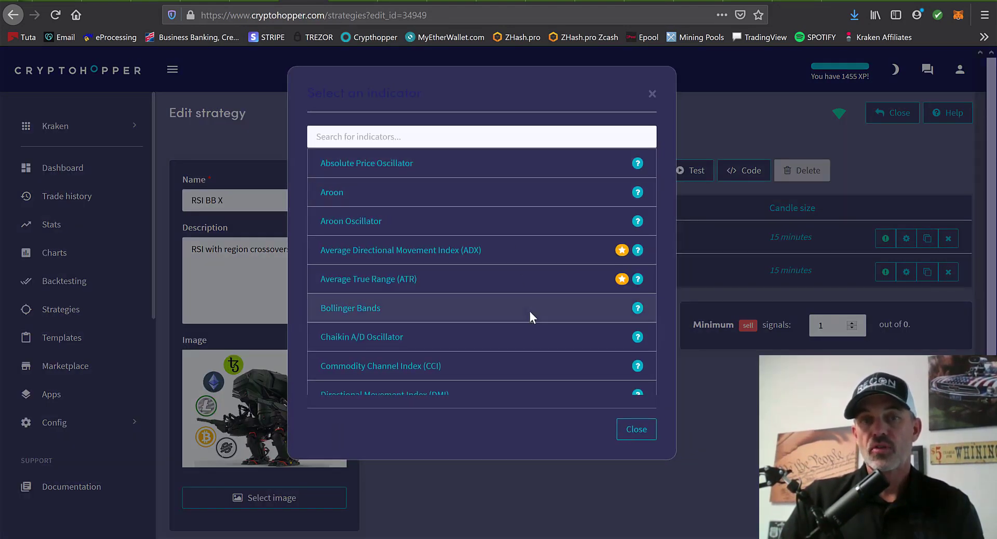
click(351, 307)
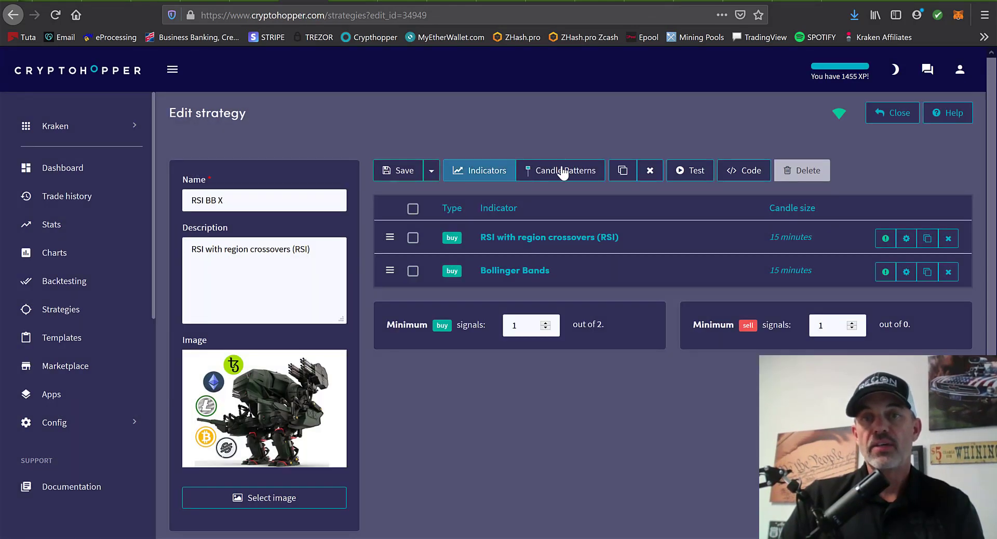
click(561, 170)
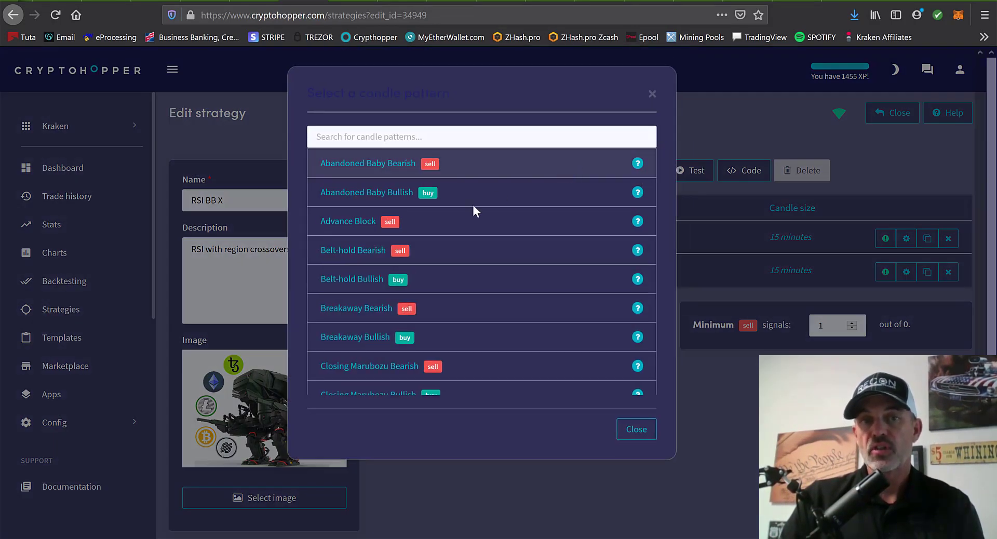
click(636, 429)
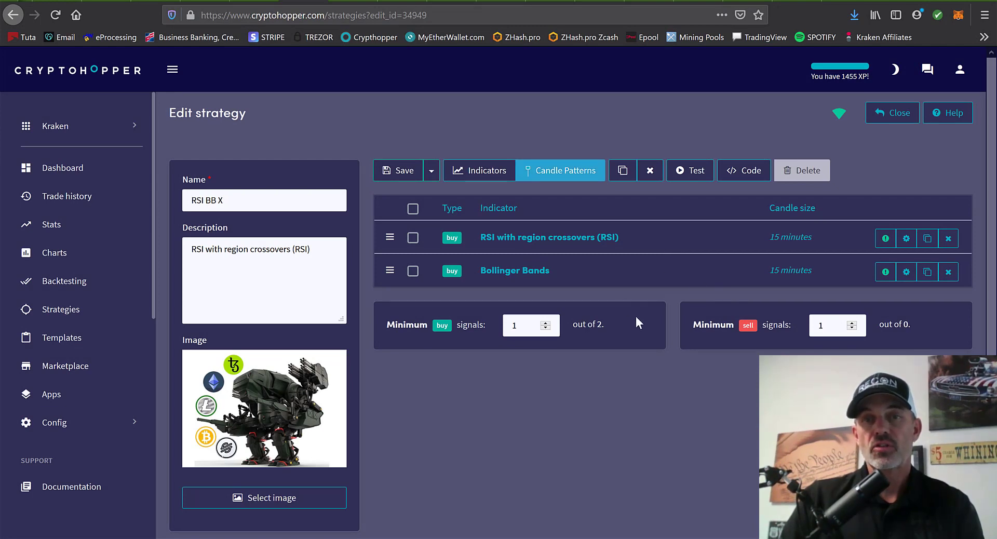
View the Test options and JSON code, then return to the Strategies list.
click(690, 170)
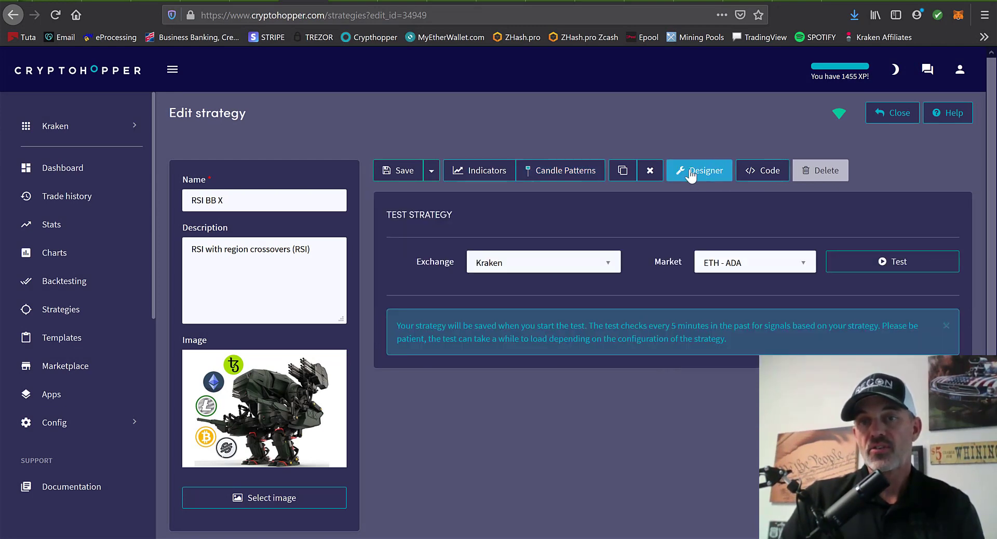
mouse_move(710, 238)
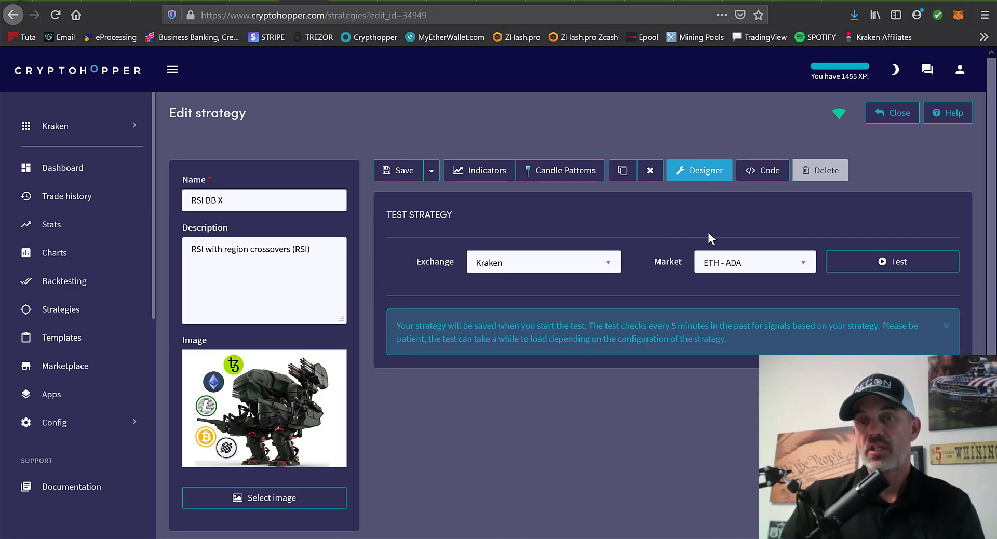
mouse_move(602, 155)
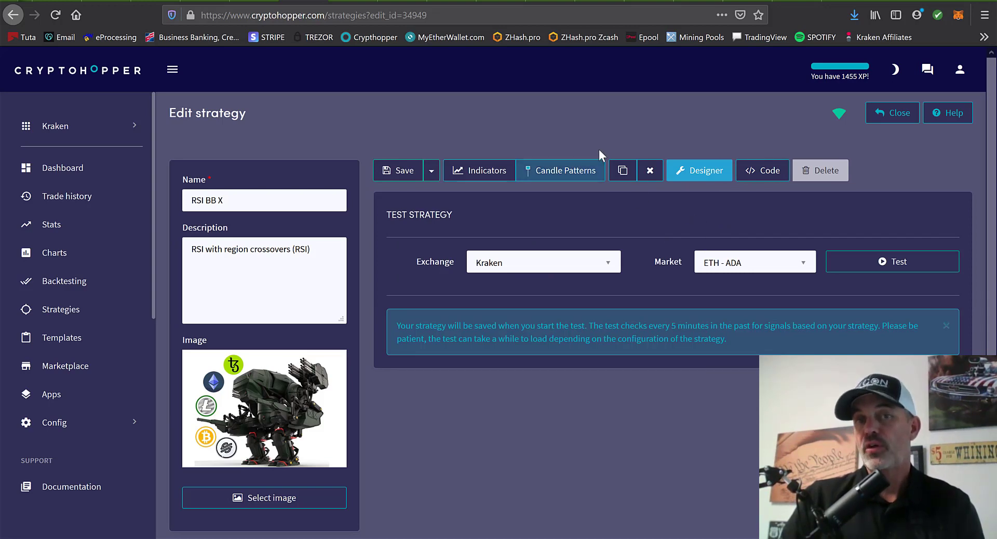
click(762, 170)
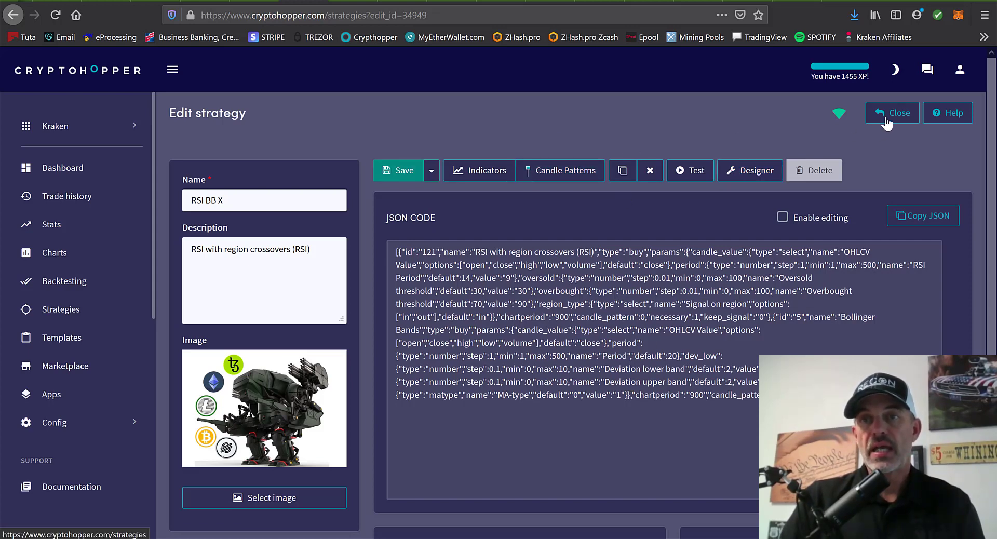
click(892, 112)
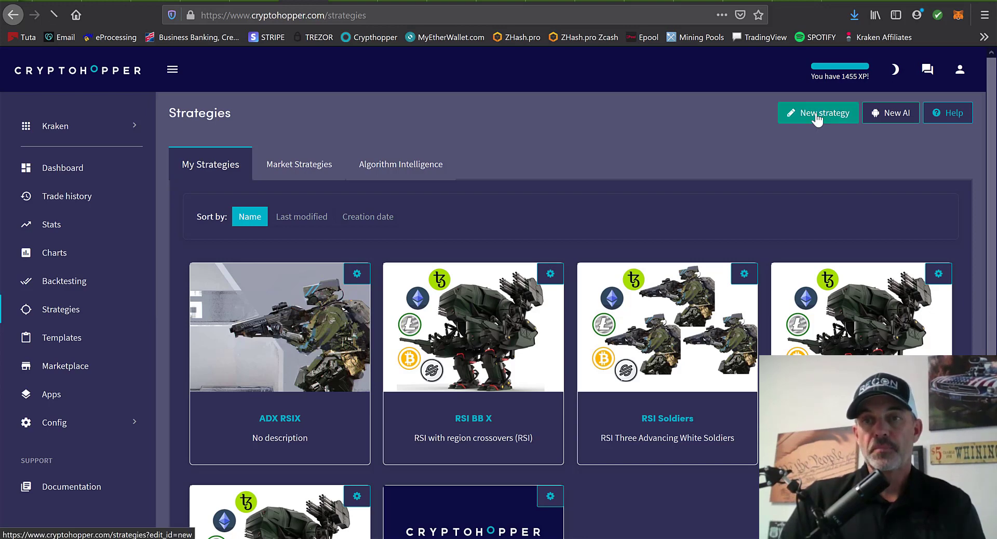
Start a new strategy named TEST.
click(819, 112)
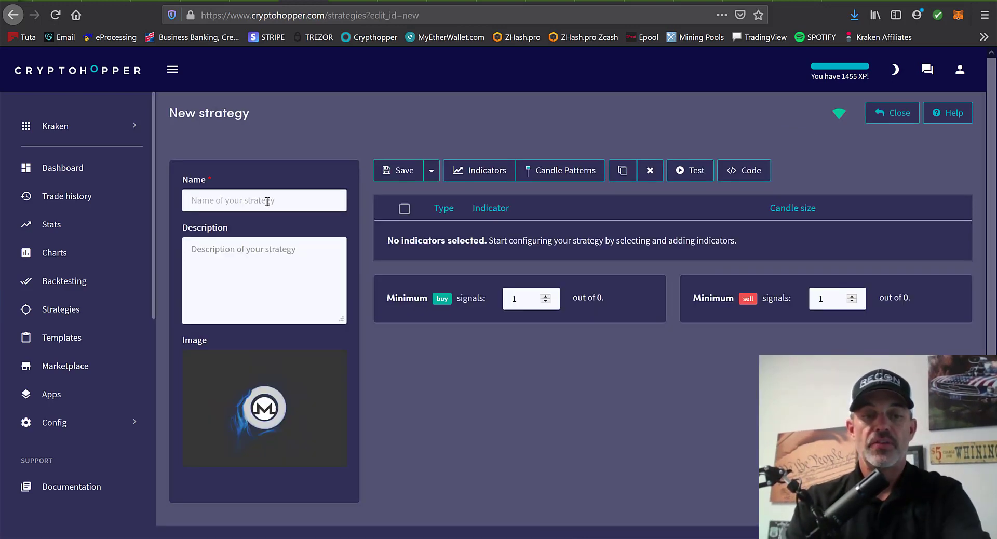
text(TEST)
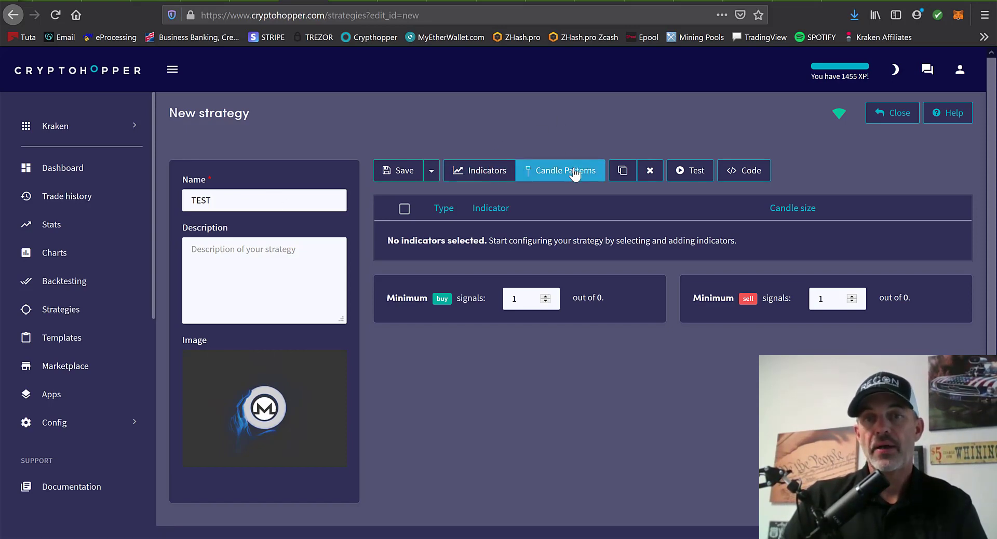
Add Three Advancing White Soldiers as a necessary buy candle pattern.
click(567, 170)
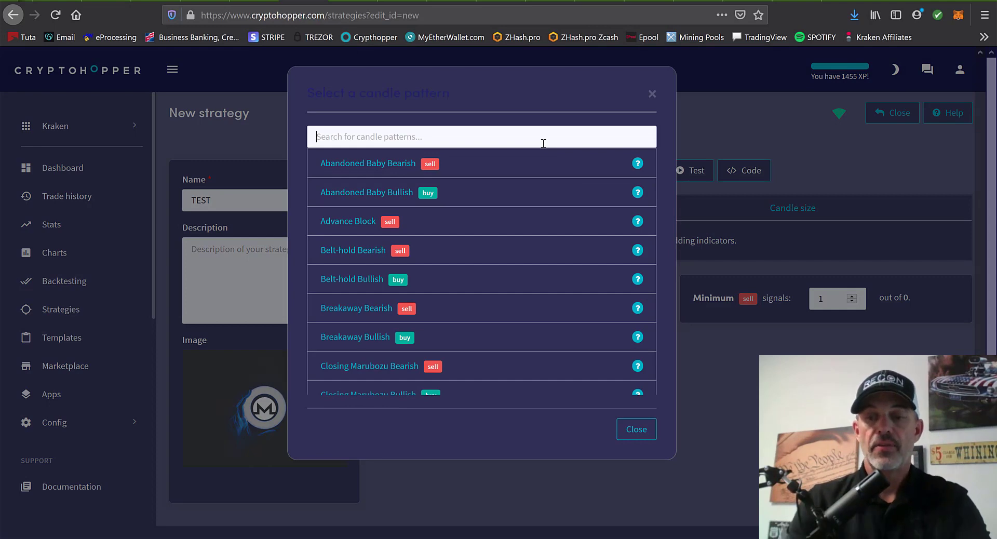
text(whi)
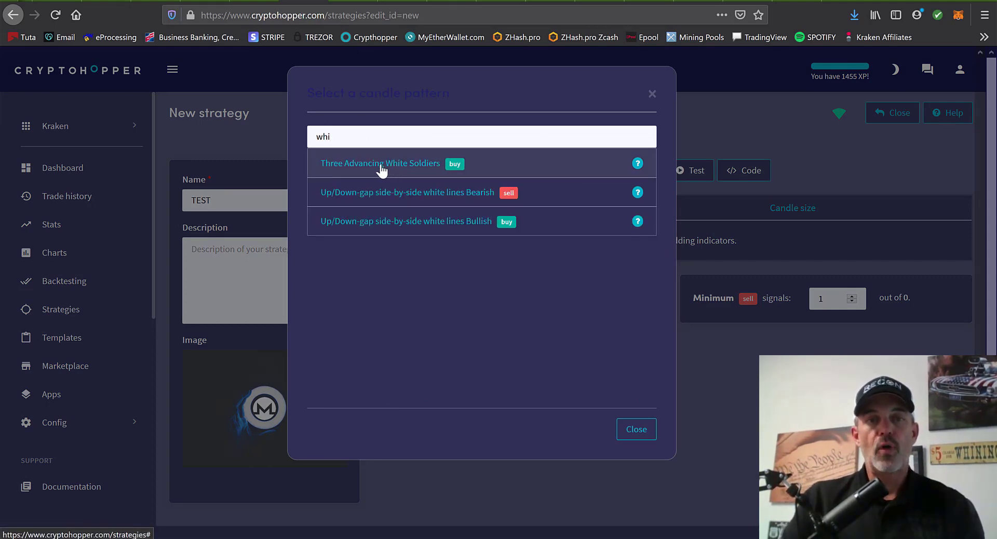
click(380, 163)
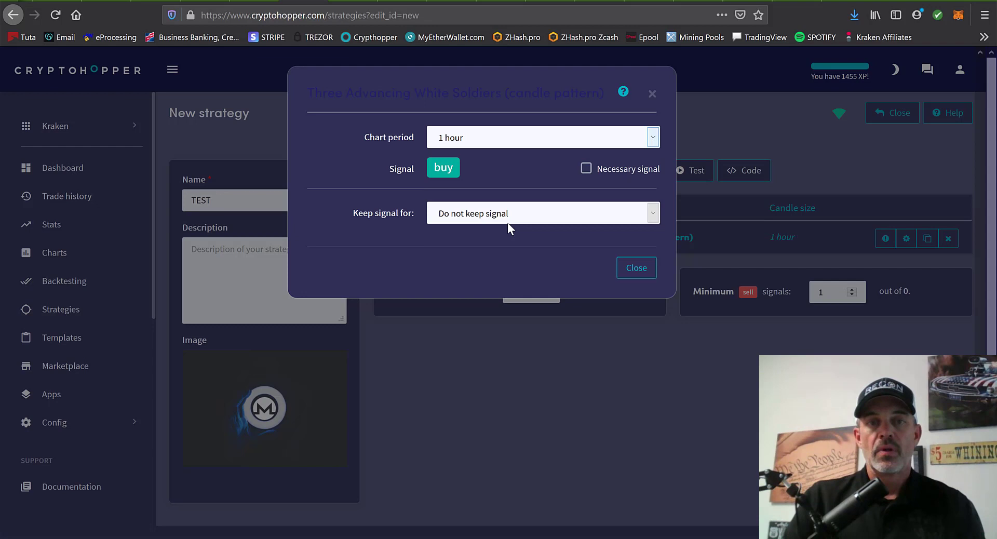
click(586, 168)
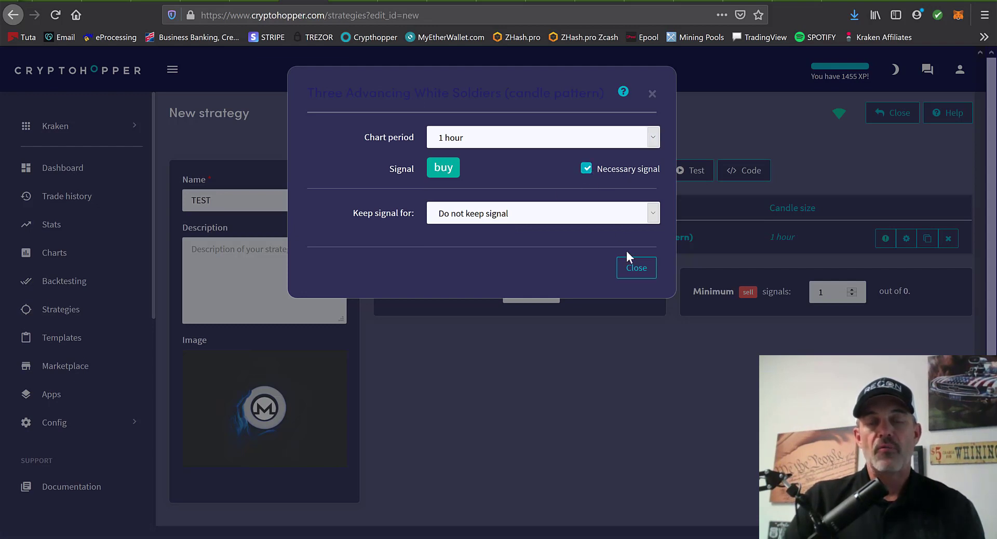
mouse_move(535, 237)
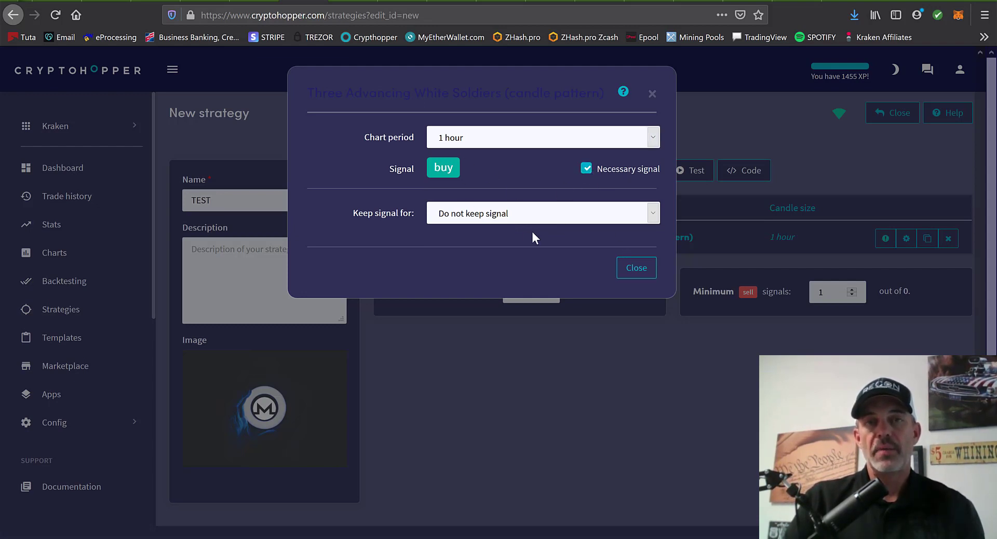
mouse_move(520, 246)
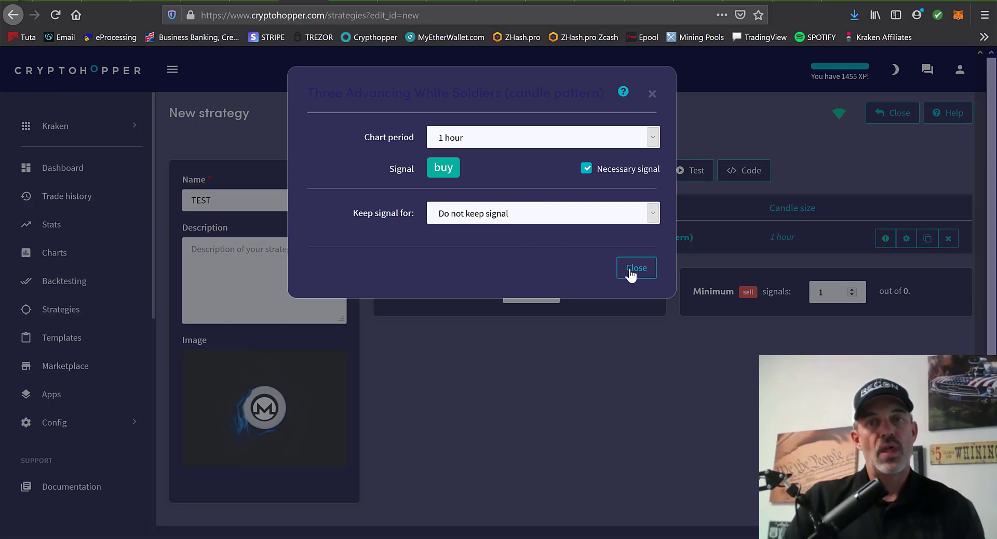
click(636, 268)
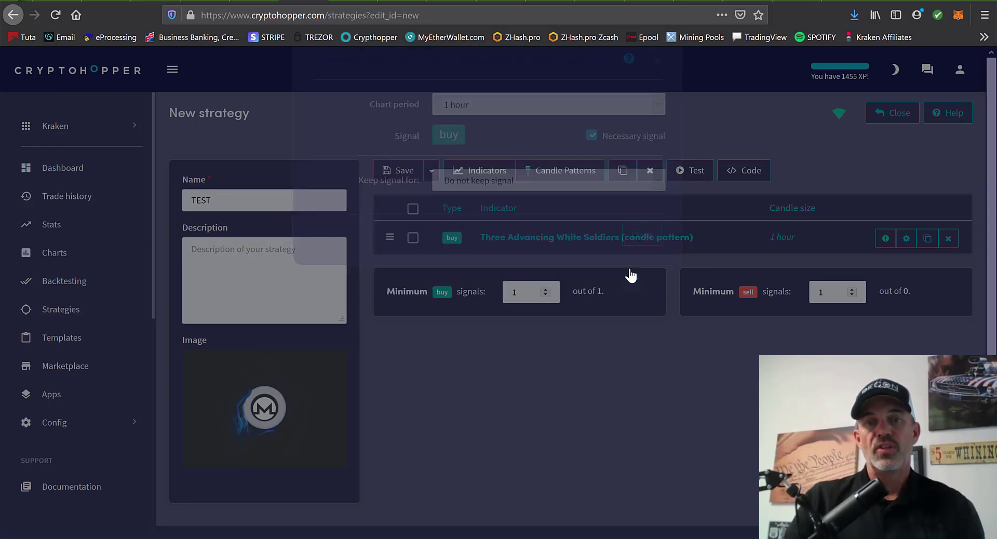
Add a necessary 1-hour EMA buy indicator with periods 9 and 26, save and leave the editor.
click(479, 171)
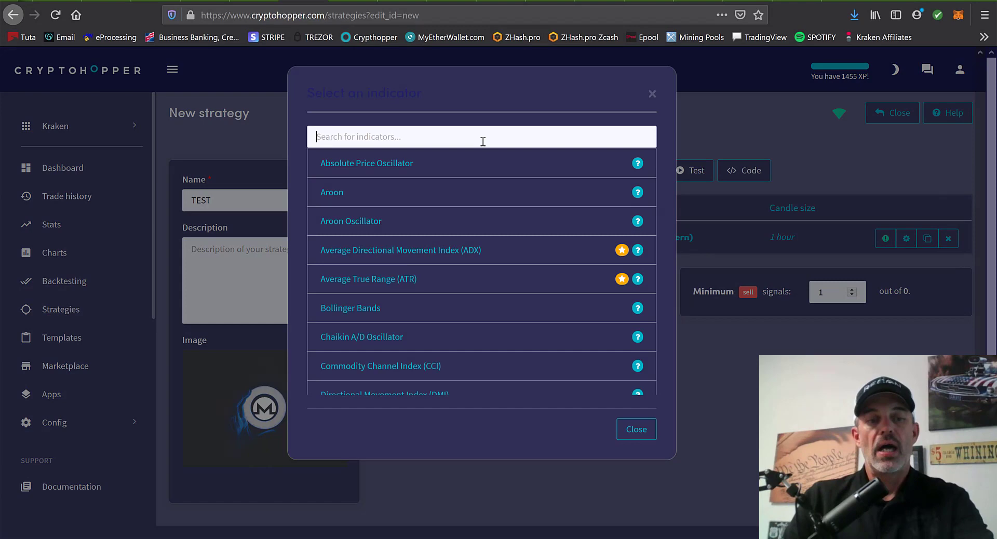
text(em)
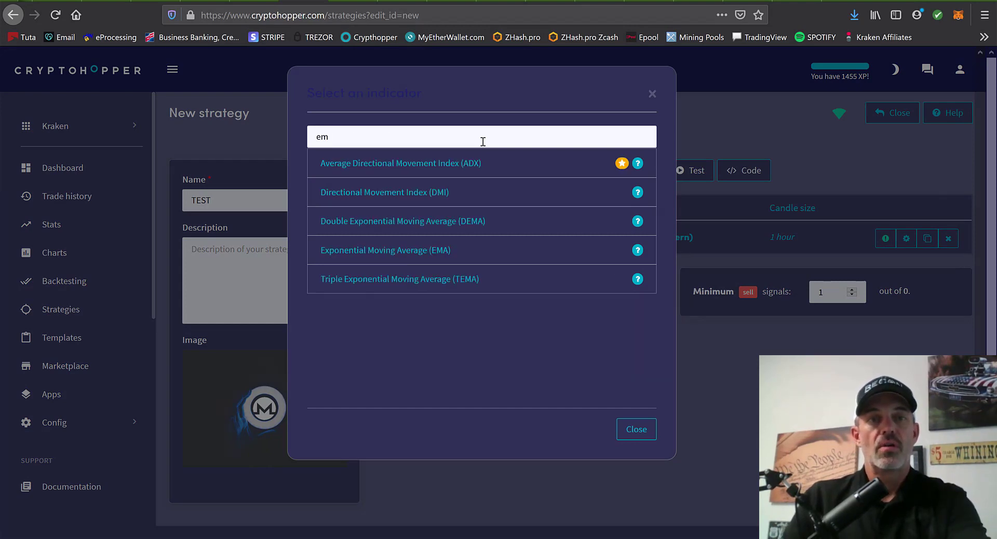
click(385, 250)
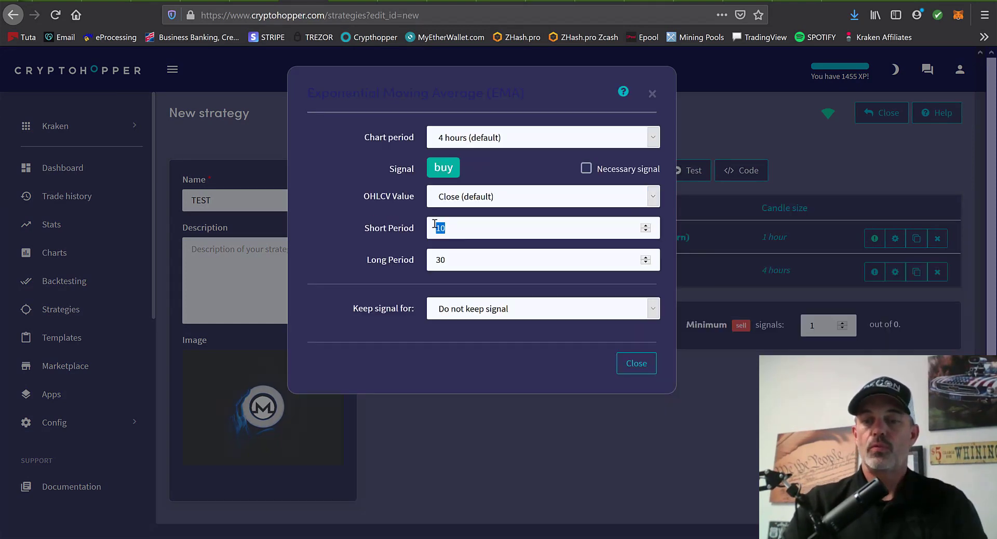
text(9)
click(544, 259)
text(26)
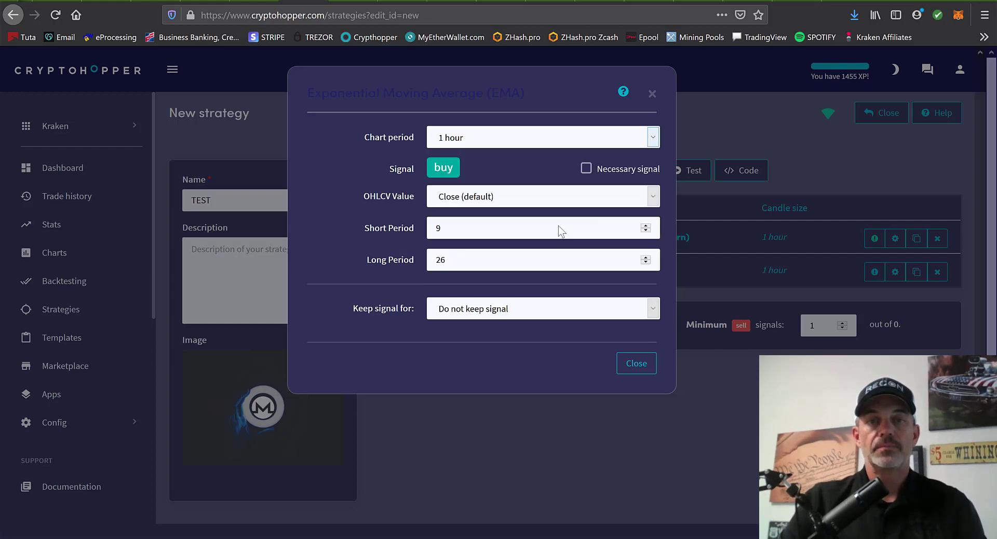
click(586, 168)
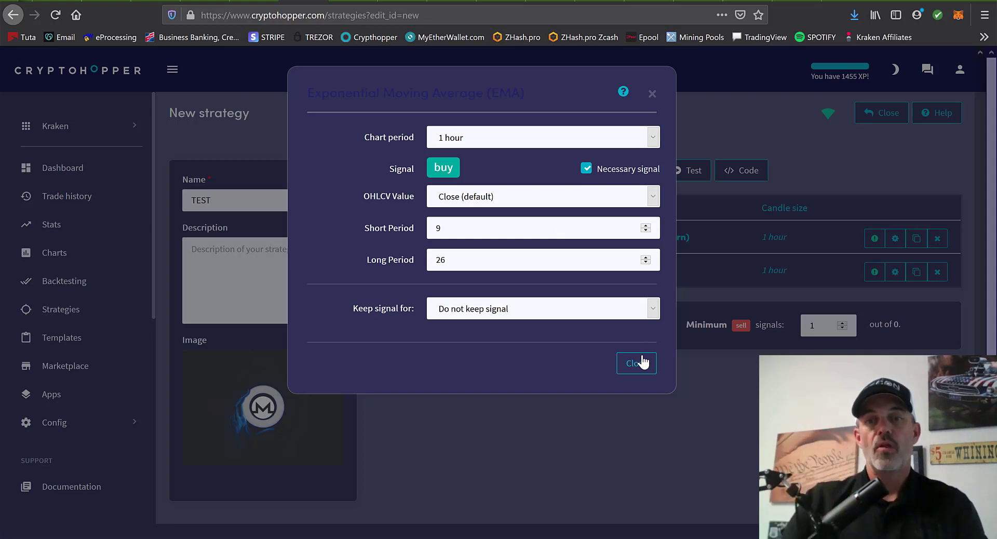
click(635, 362)
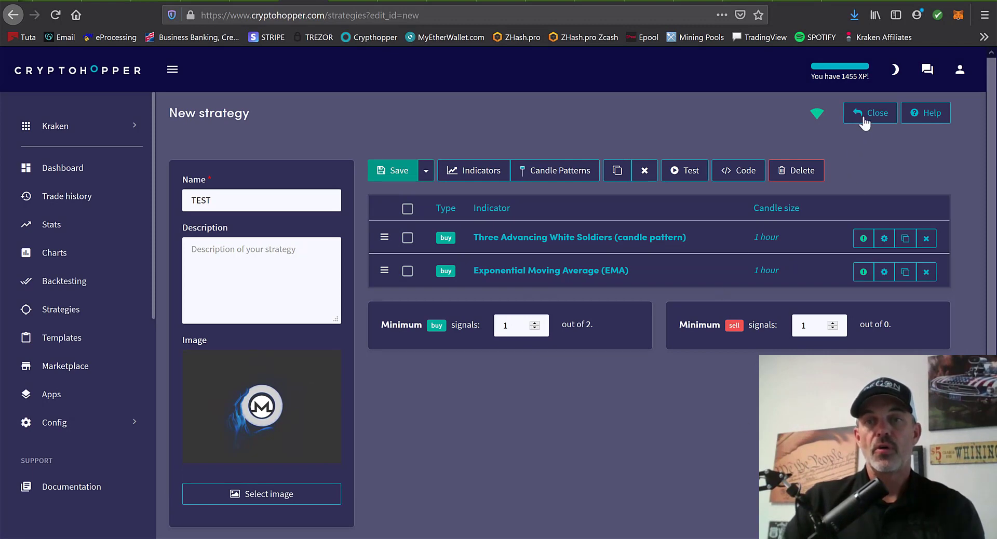
click(870, 112)
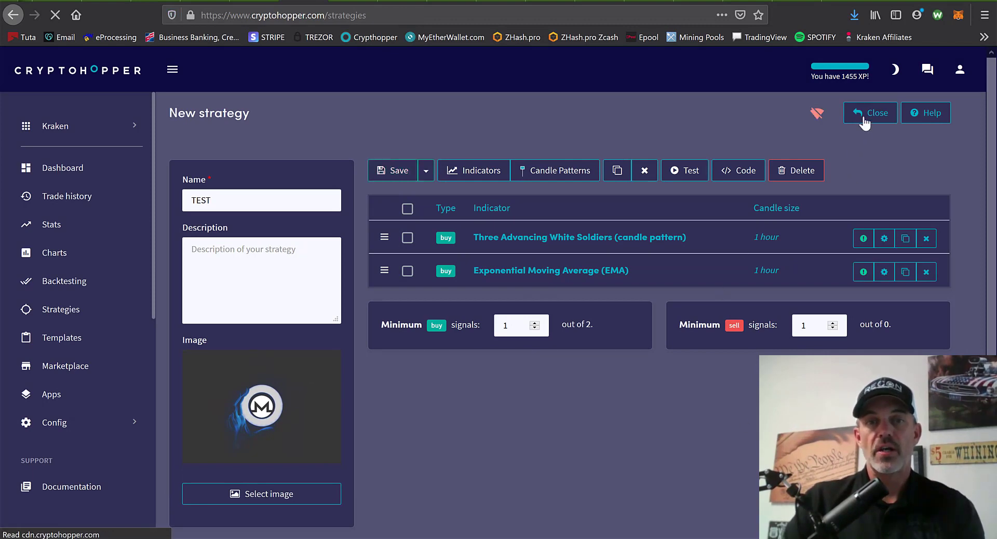
Find TEST in the strategies list and expand the Config sidebar section.
click(870, 112)
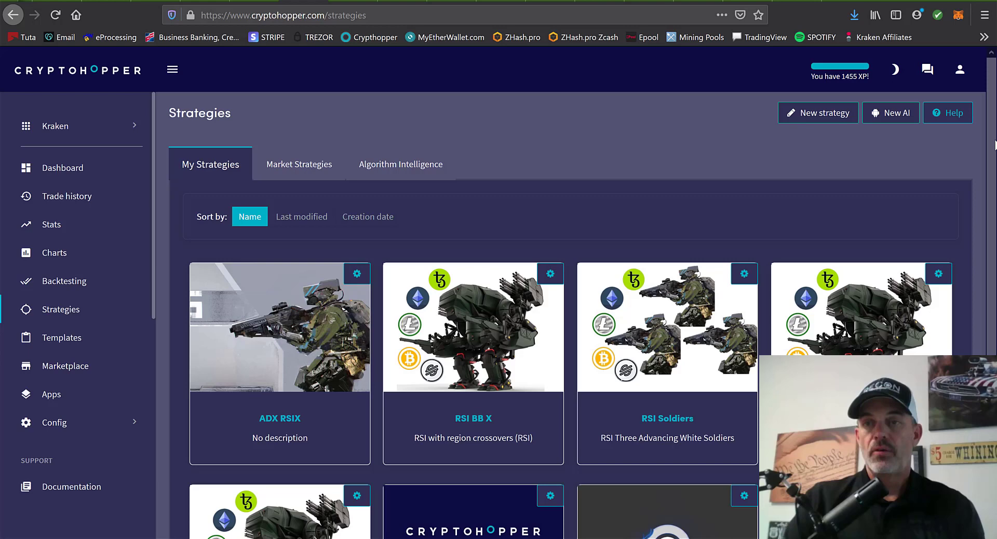
scroll(down, 3)
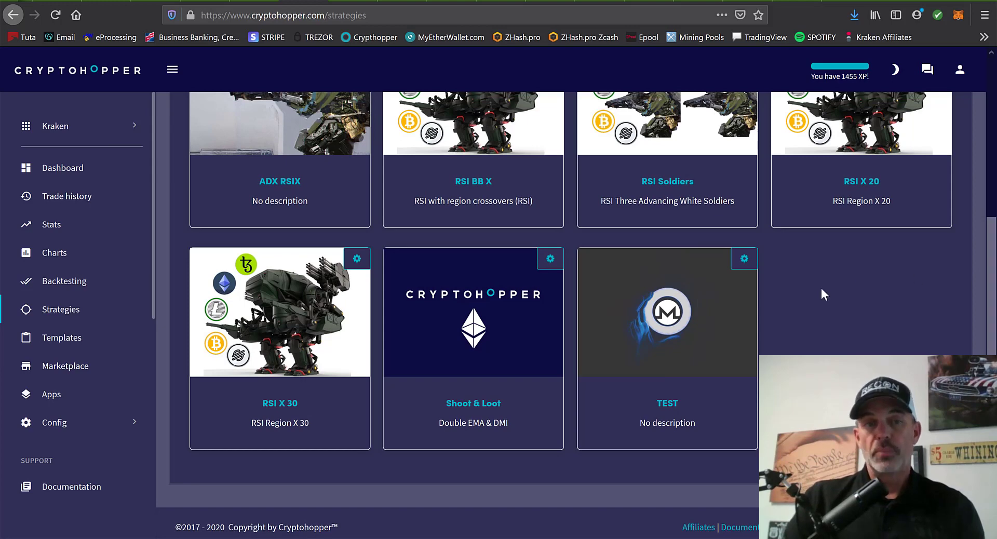
click(54, 423)
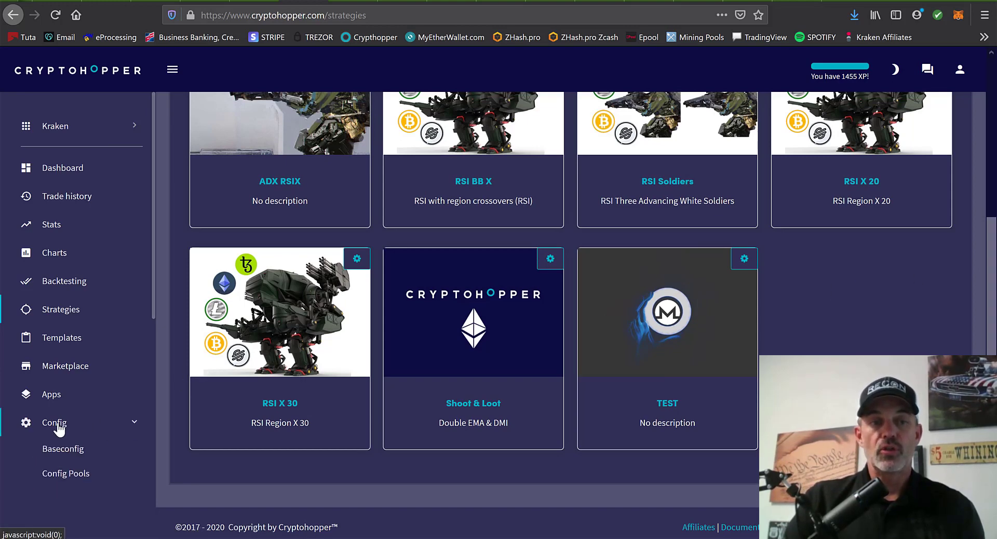
mouse_move(78, 436)
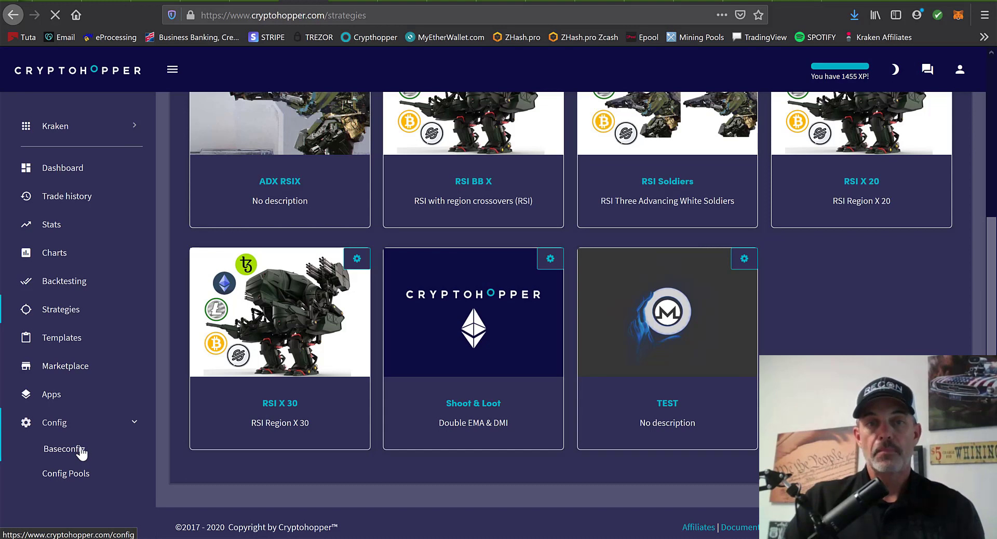
Select TEST as the Baseconfig buy strategy and save, raising the stop-loss warning.
click(63, 449)
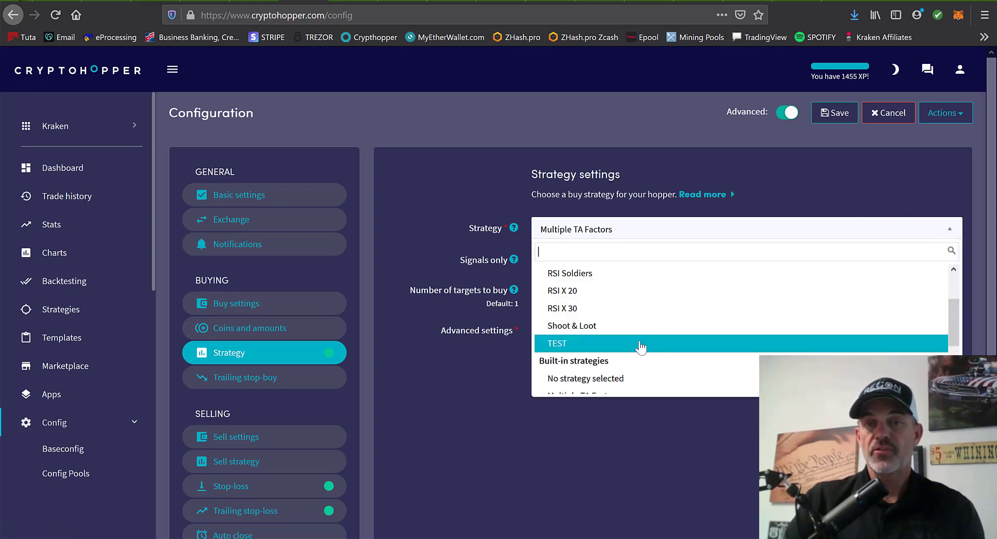
click(556, 343)
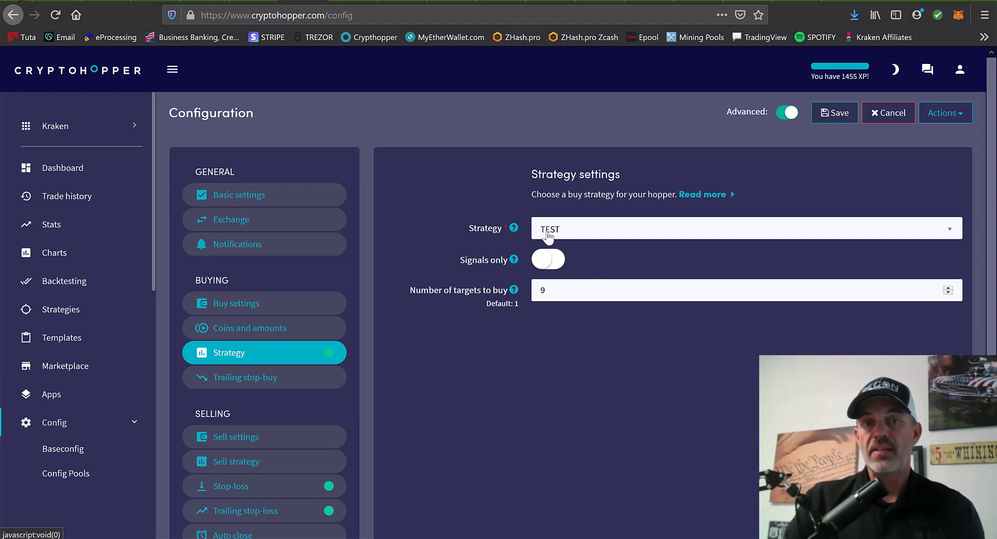
mouse_move(700, 258)
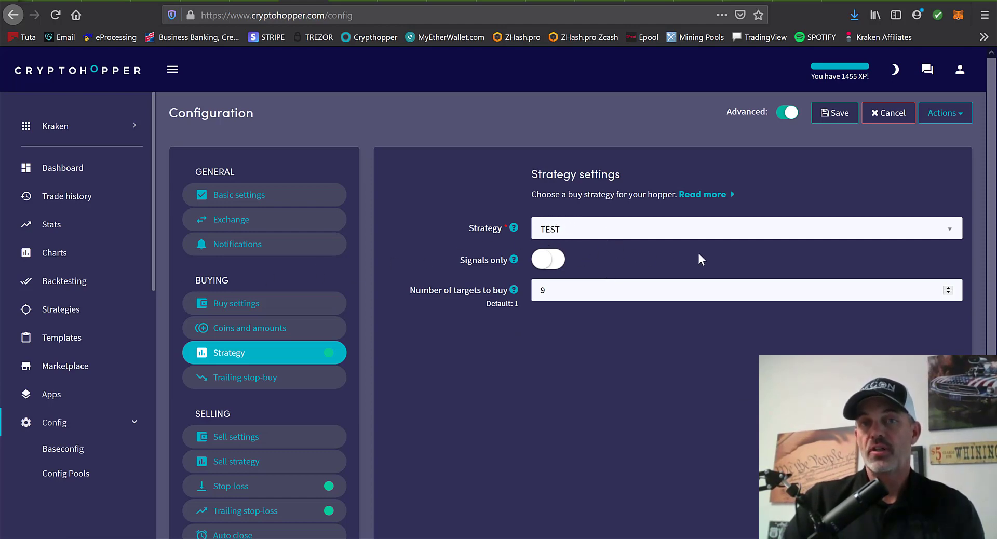
click(826, 113)
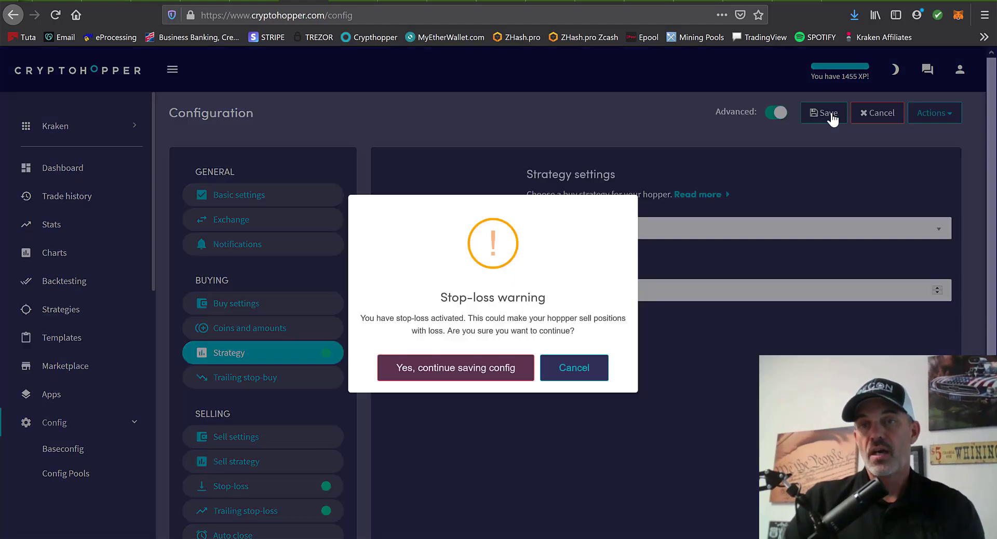